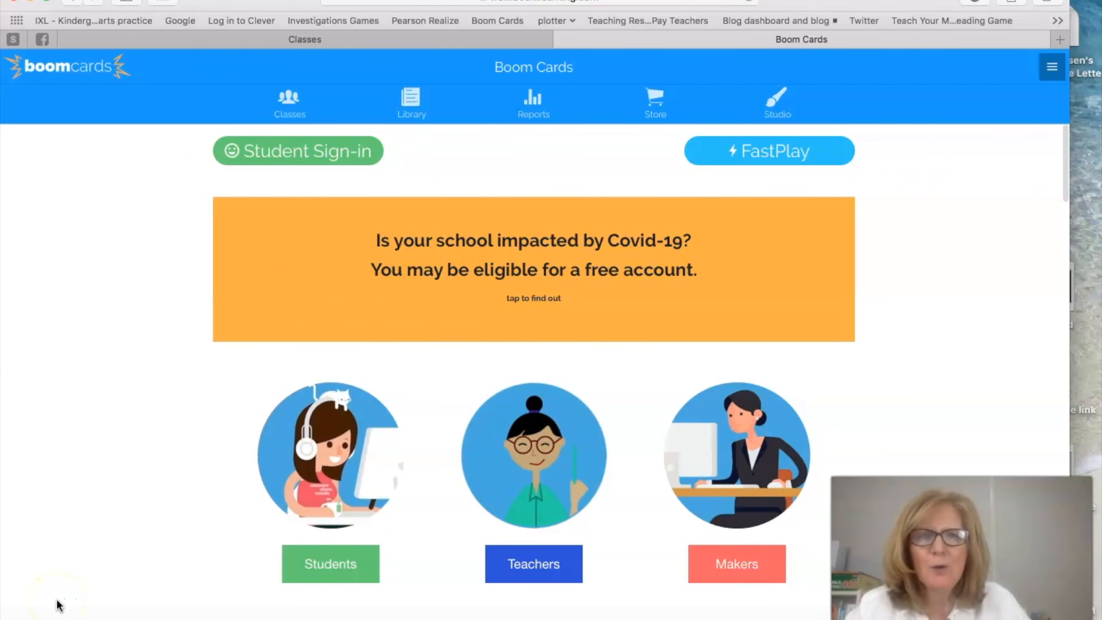
mouse_move(832, 63)
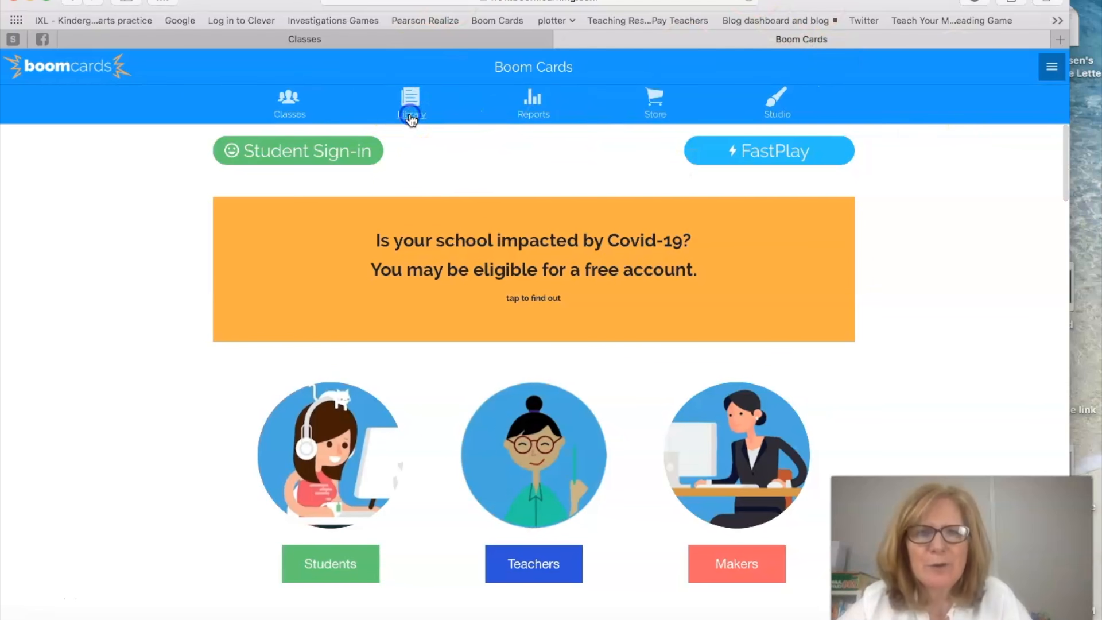
Step: Show the Action menu for the Earth Day Beginning Digraphs deck in the Library
click(411, 103)
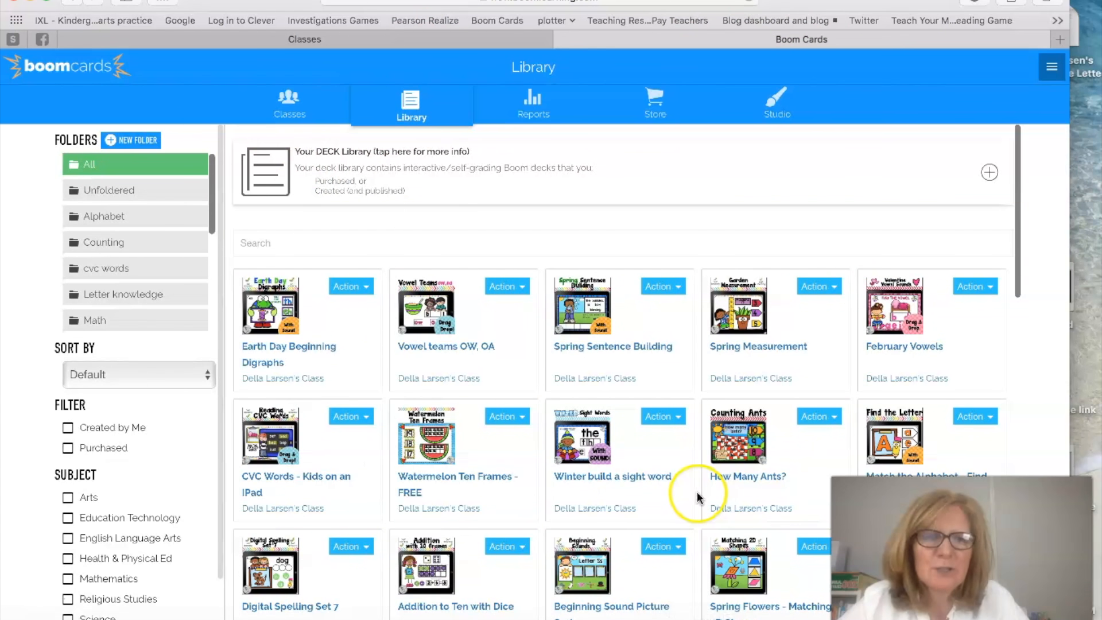
mouse_move(347, 297)
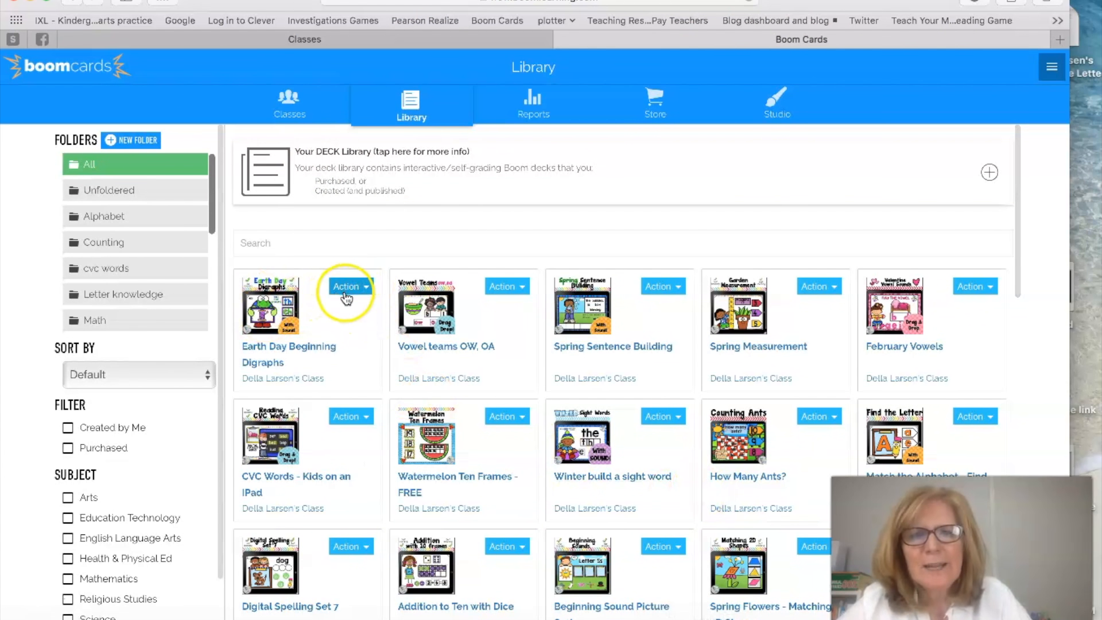
mouse_move(371, 305)
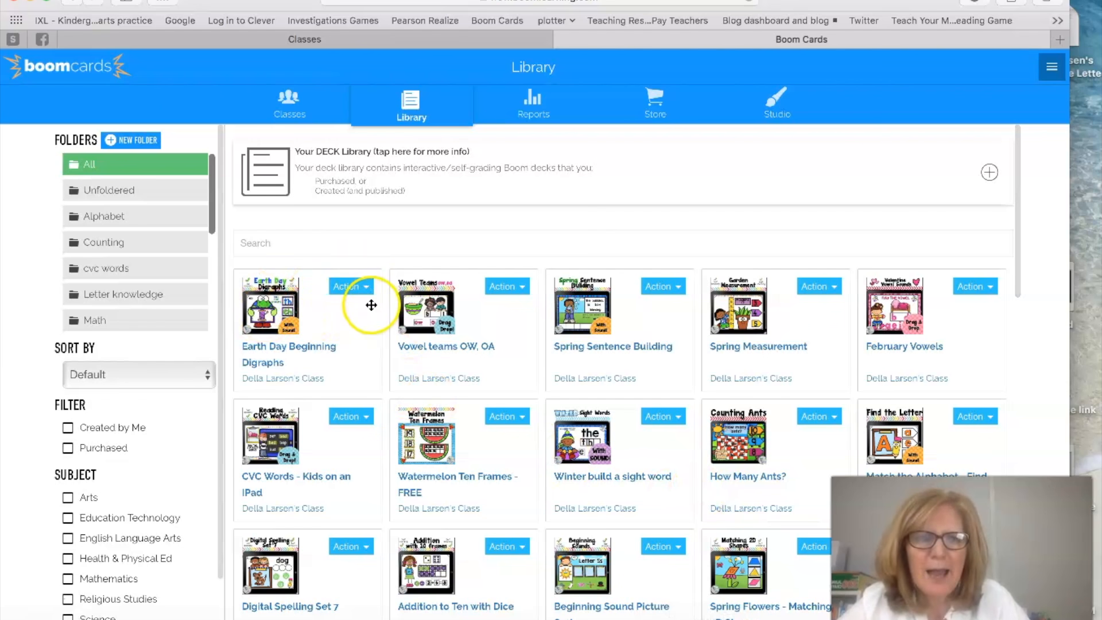
click(350, 286)
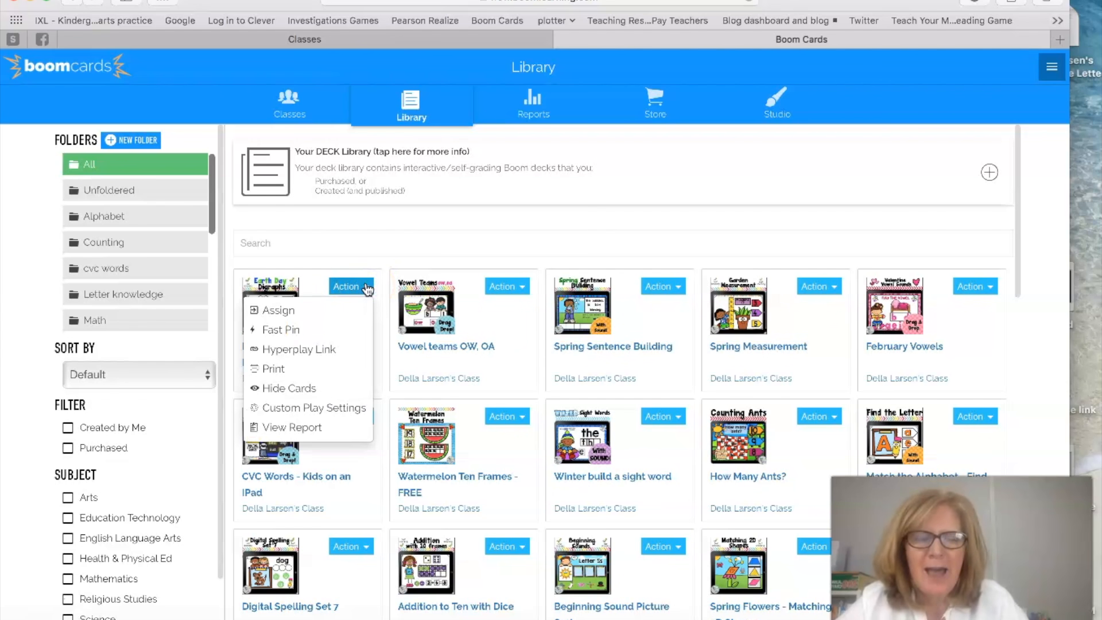
mouse_move(300, 333)
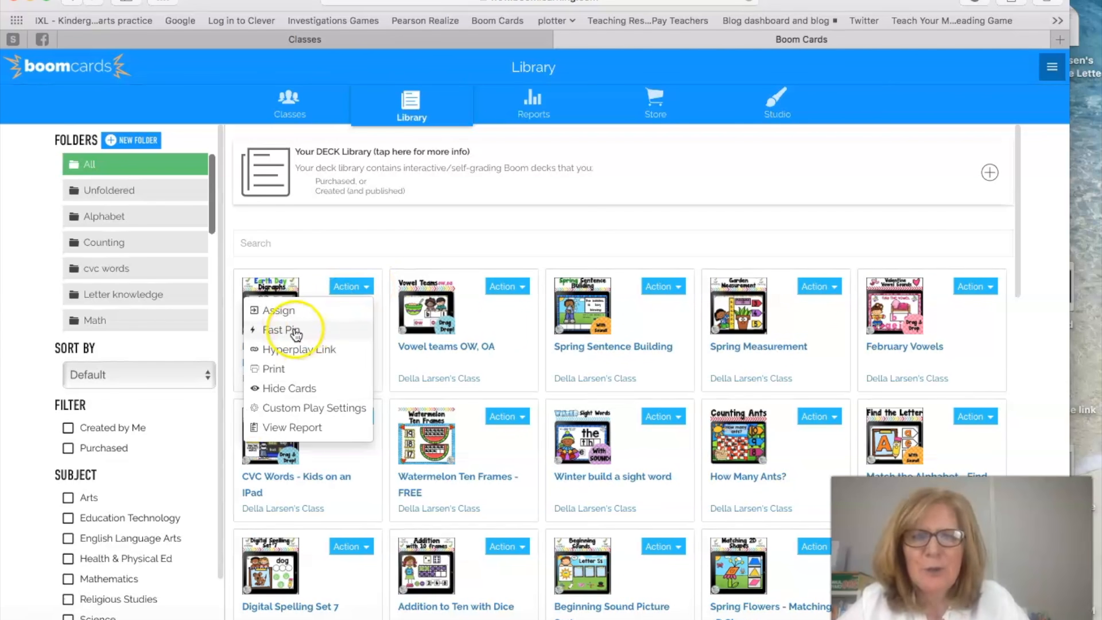
Step: Create a Fast Pin with a boom.cards/fastplay student link for the deck, then head to Google Classroom
click(279, 330)
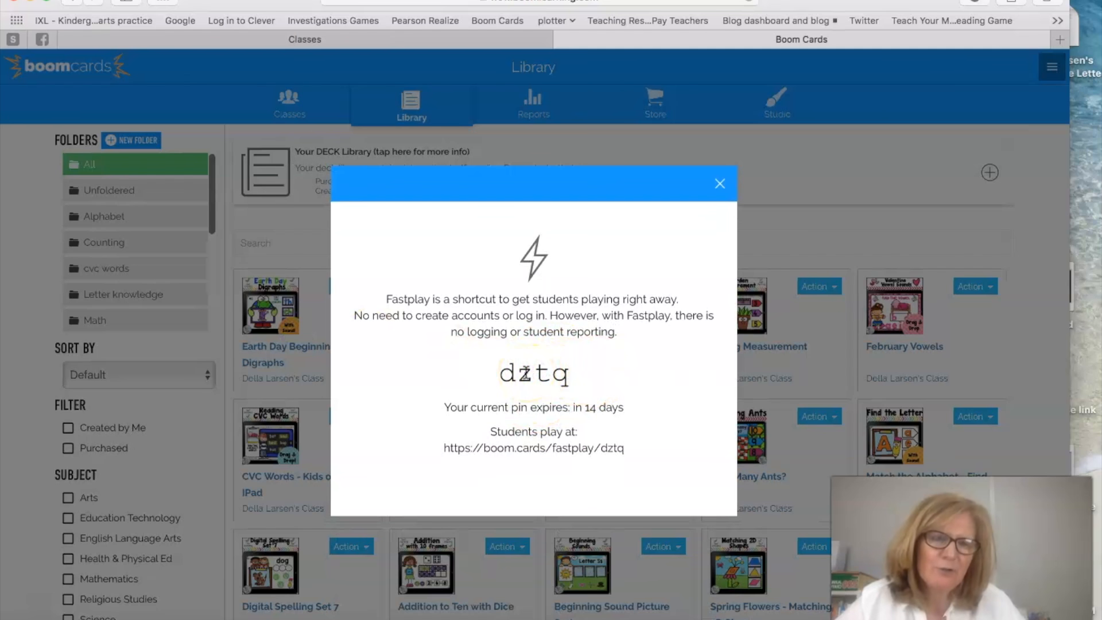
mouse_move(673, 372)
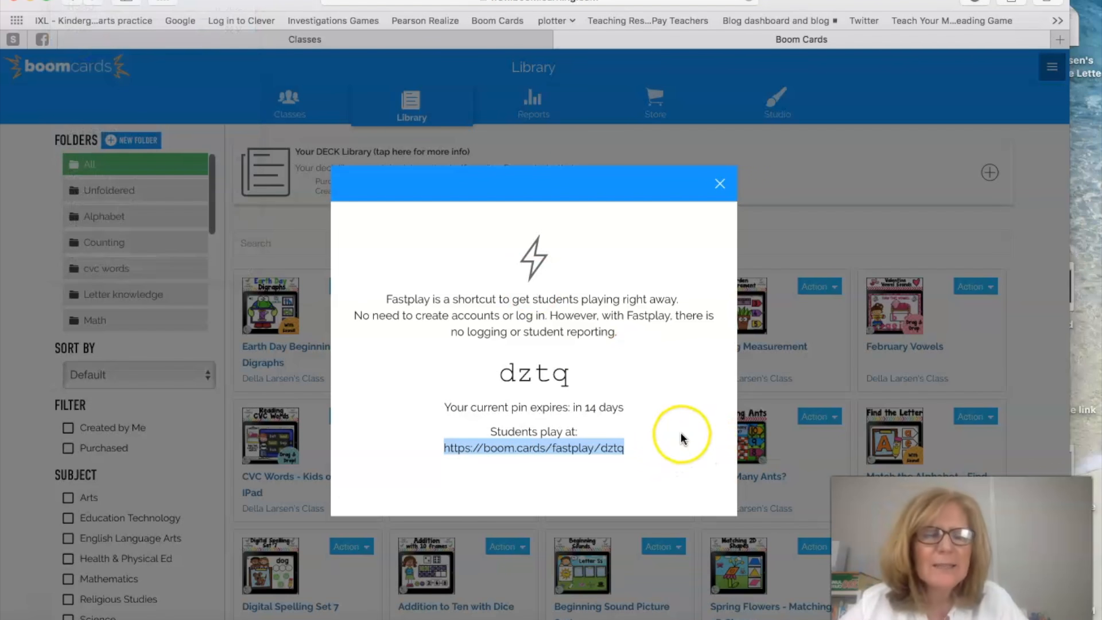
mouse_move(613, 423)
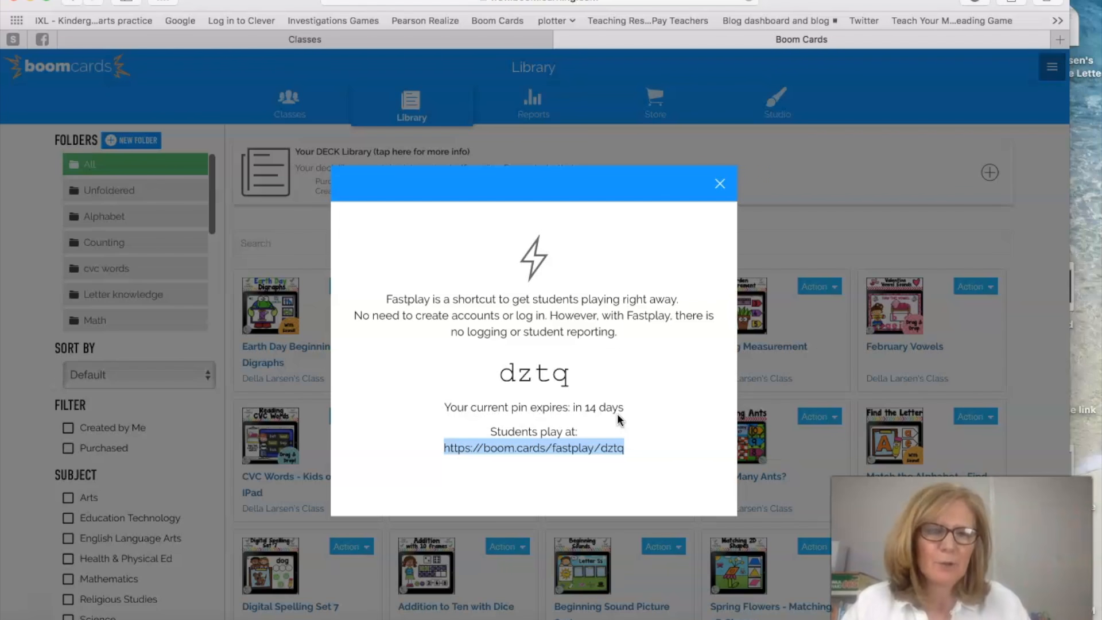
mouse_move(688, 282)
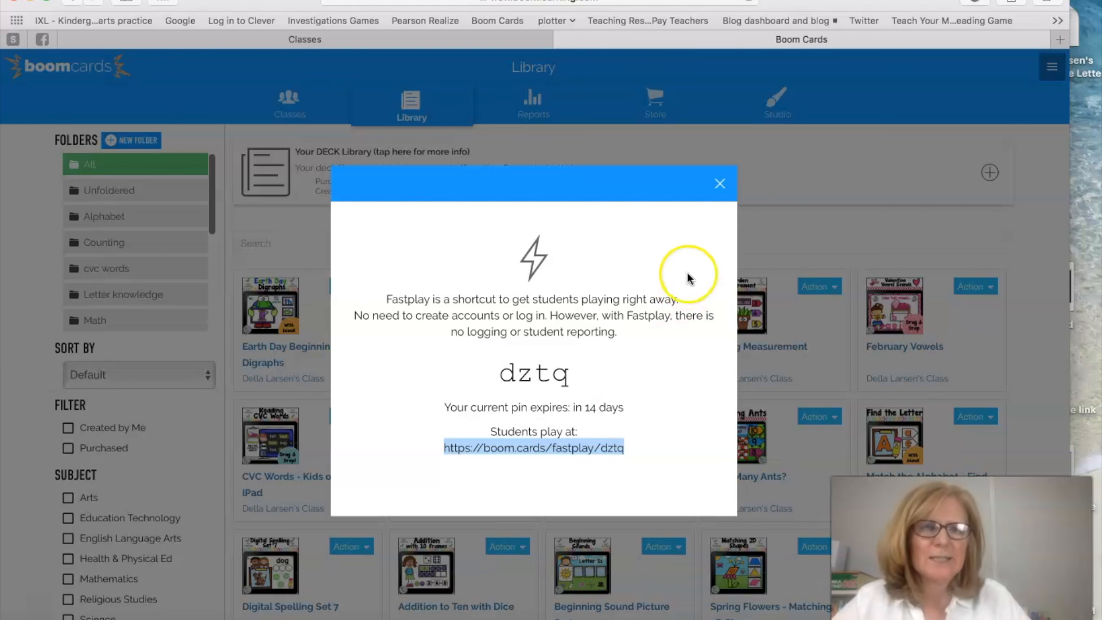
click(720, 183)
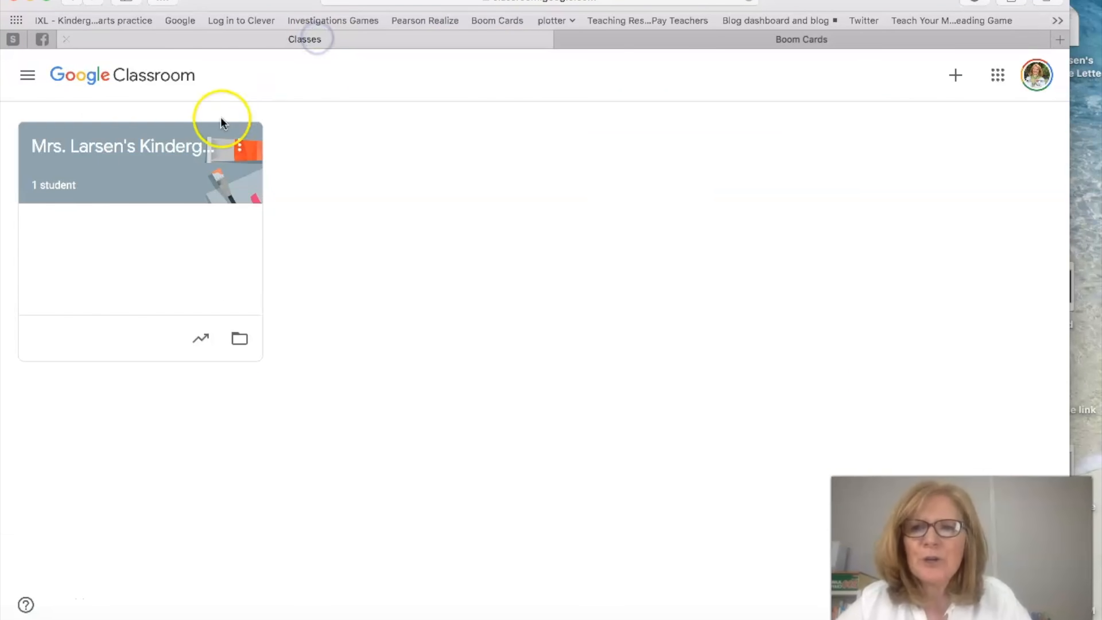
Step: Start a new assignment from the Classwork page of Mrs. Larsen's Kindergarten class
click(109, 162)
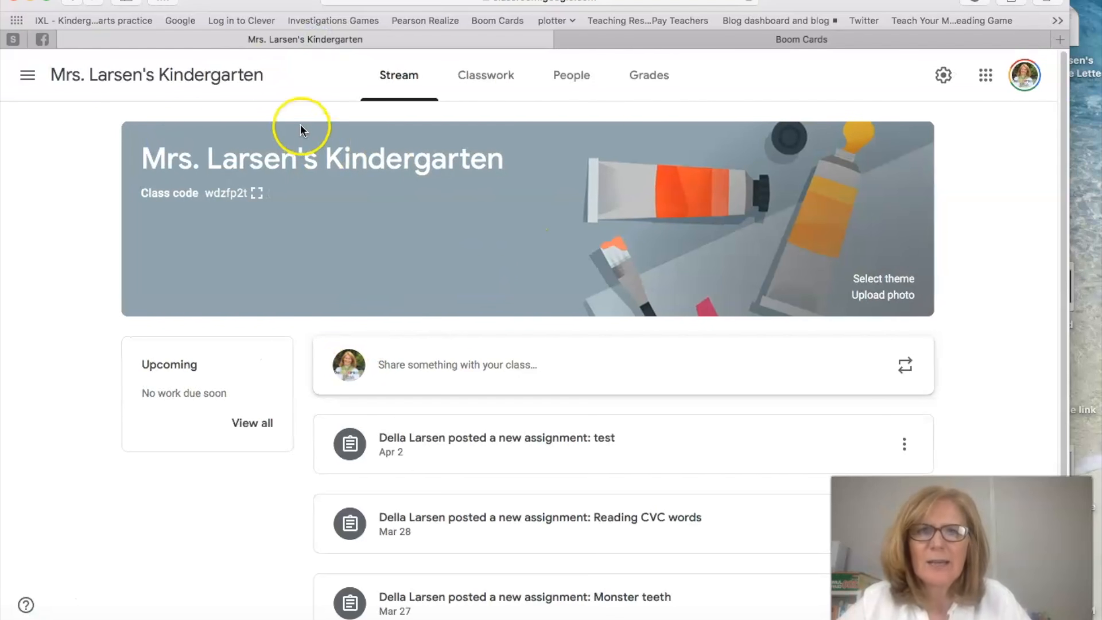
click(491, 75)
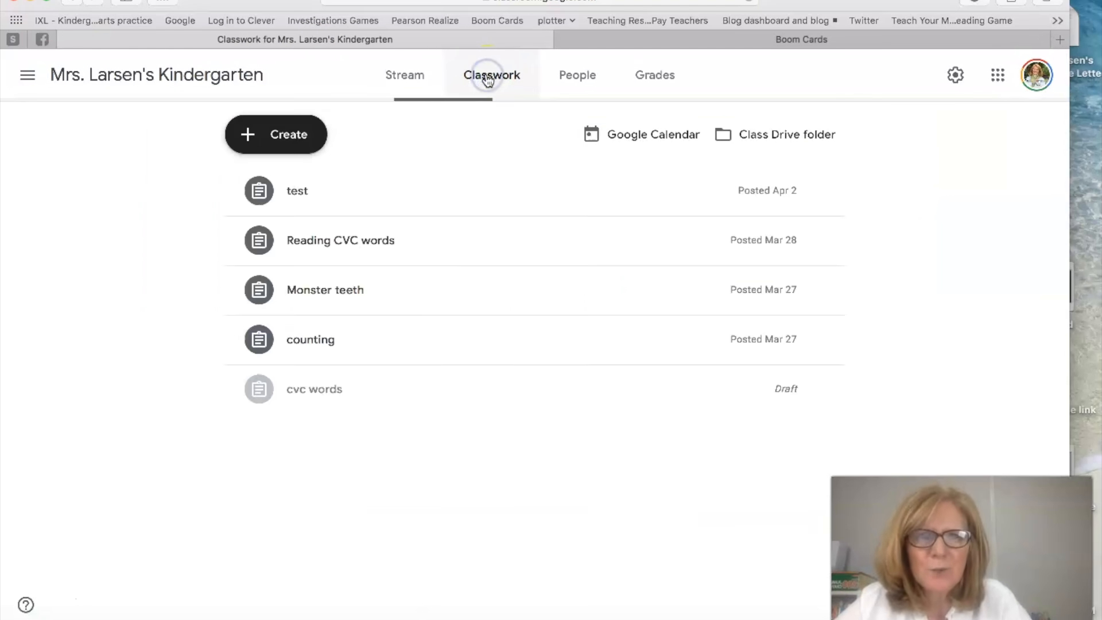
click(276, 134)
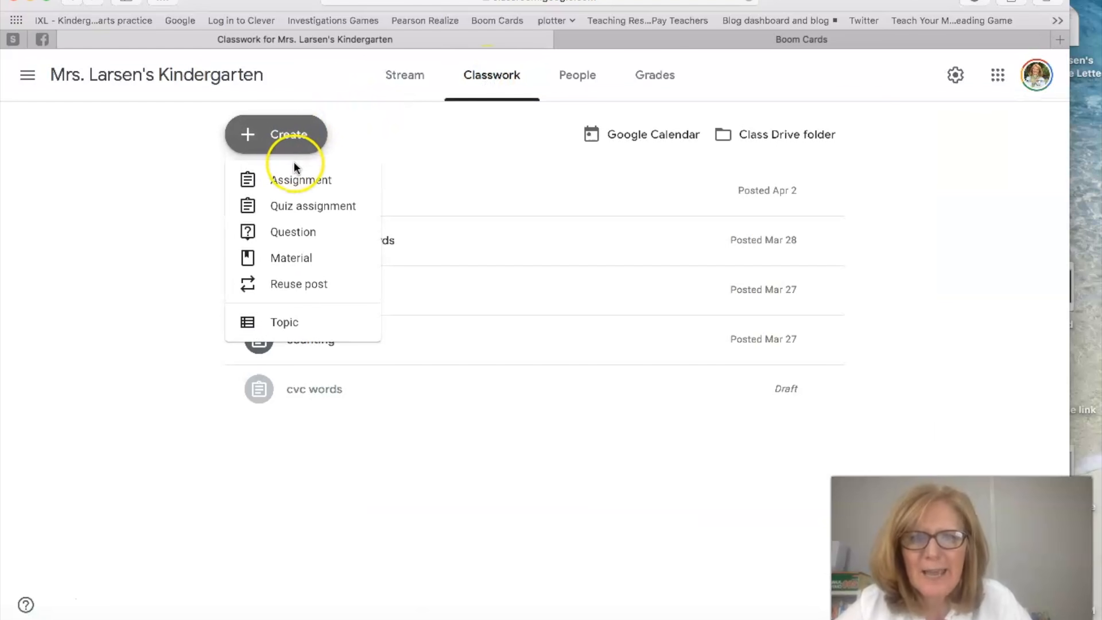
click(299, 180)
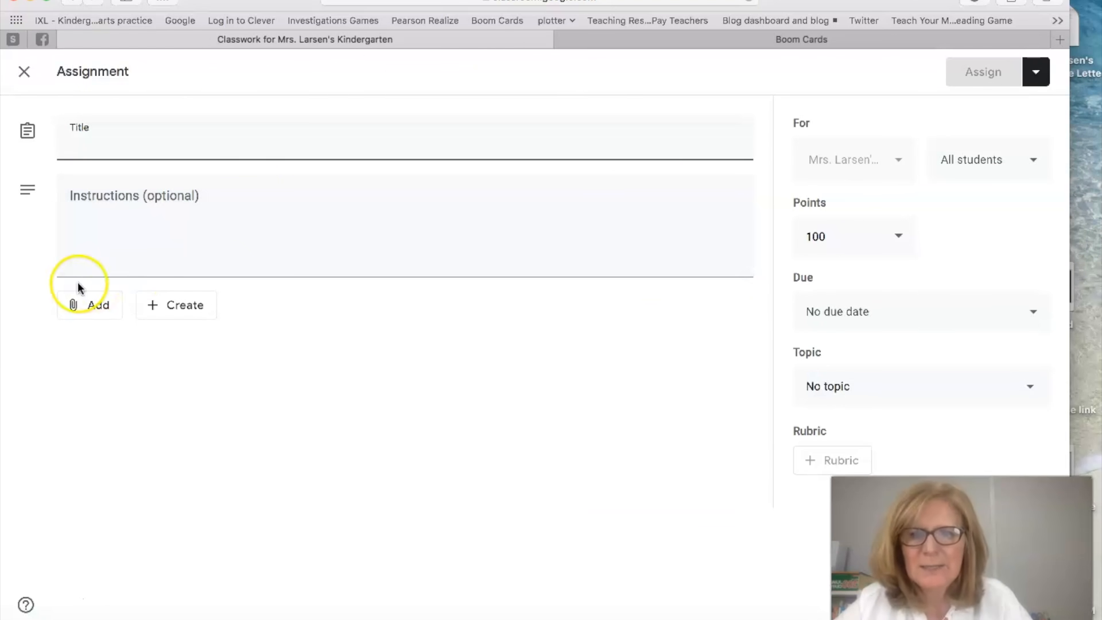
Step: Title the assignment 'Earth day digraphs' and bring up the attachment options
click(153, 140)
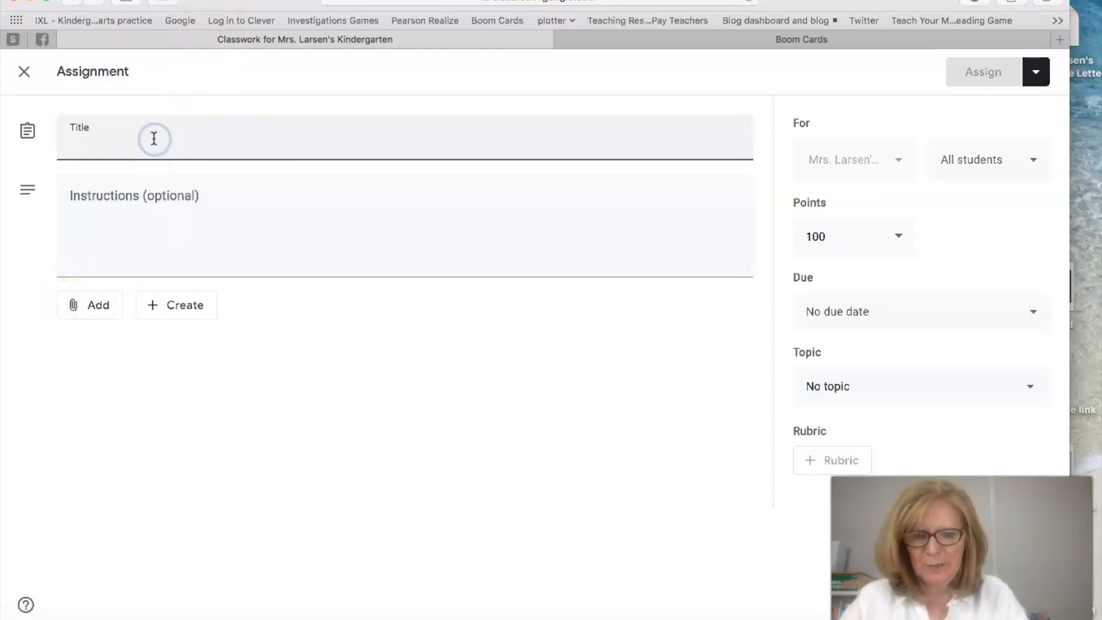
text(Earth day)
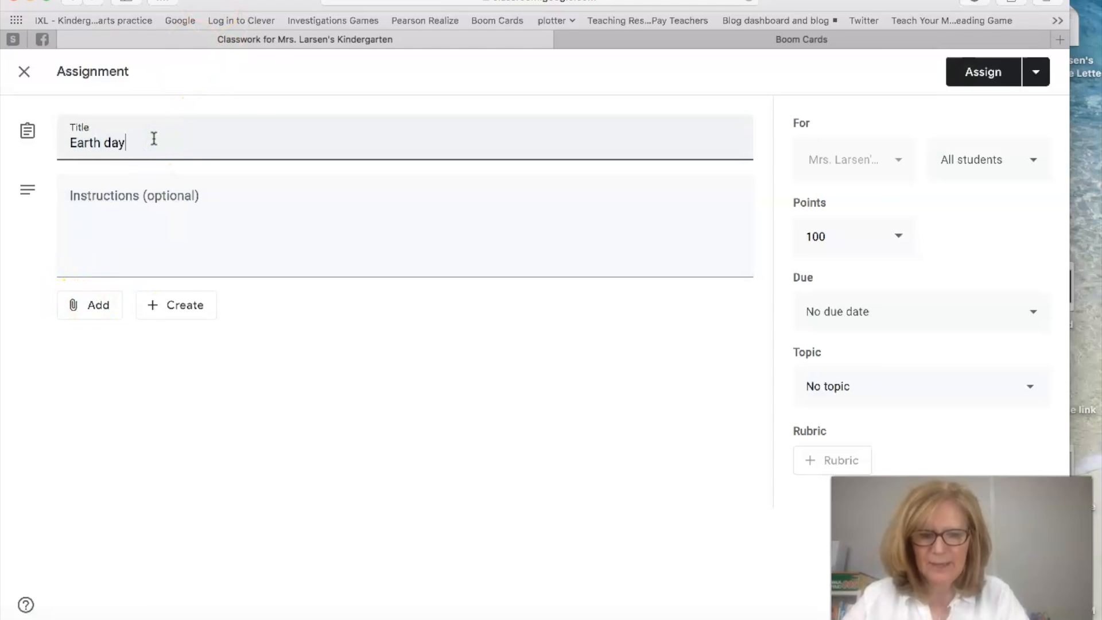
text(digr)
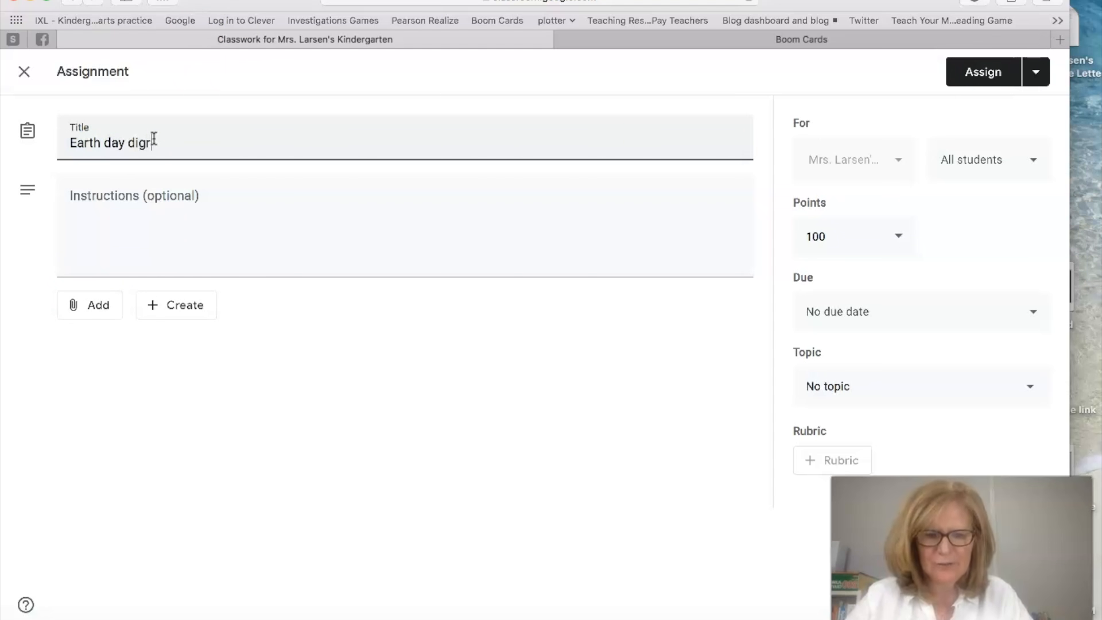
text(aphs)
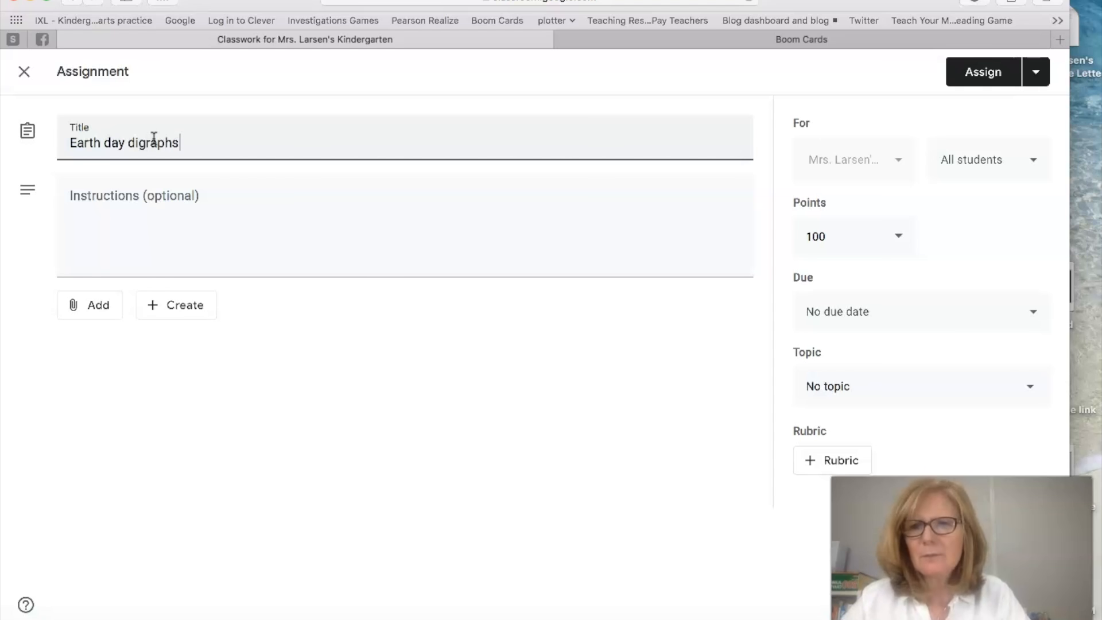
click(94, 305)
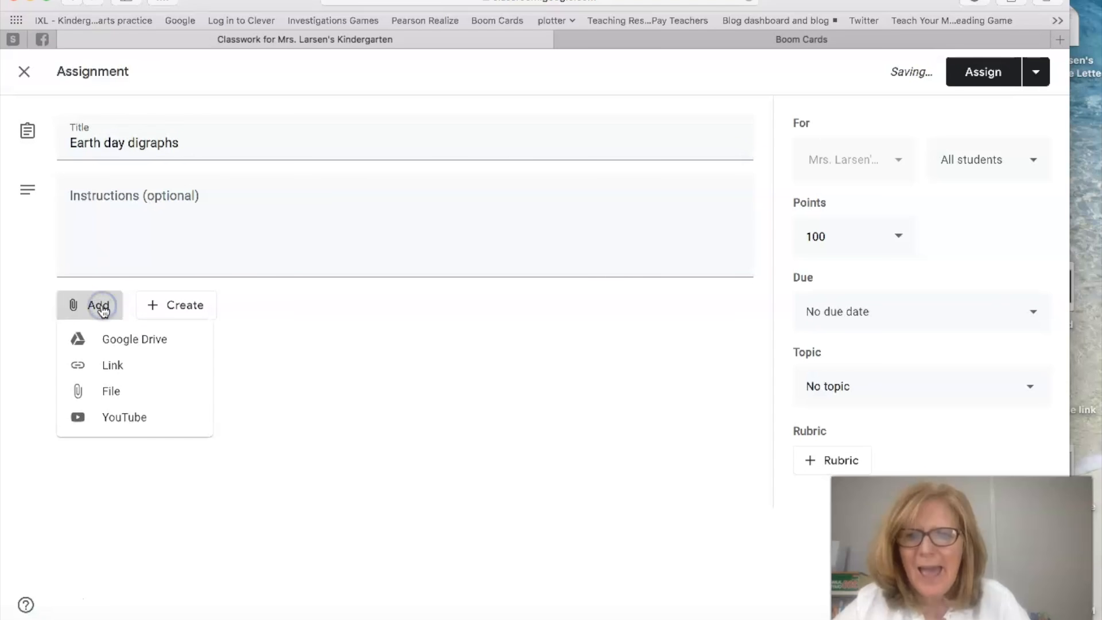
Step: Attach the link boom.cards/fastplay/dztq to the assignment
click(112, 365)
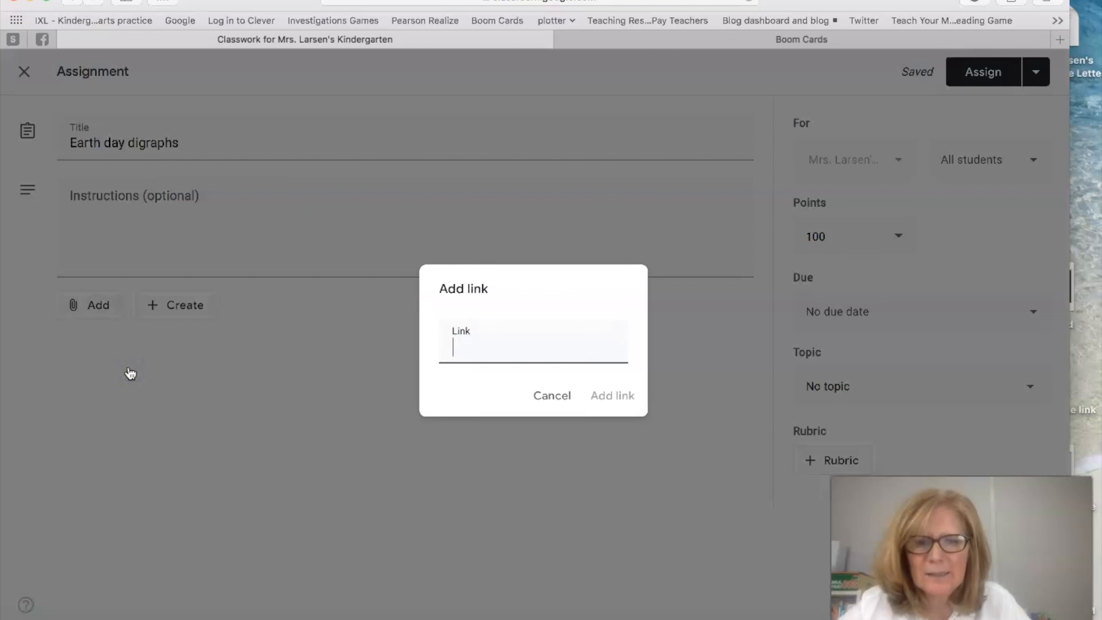
text(//boom.cards/fastplay/dztq)
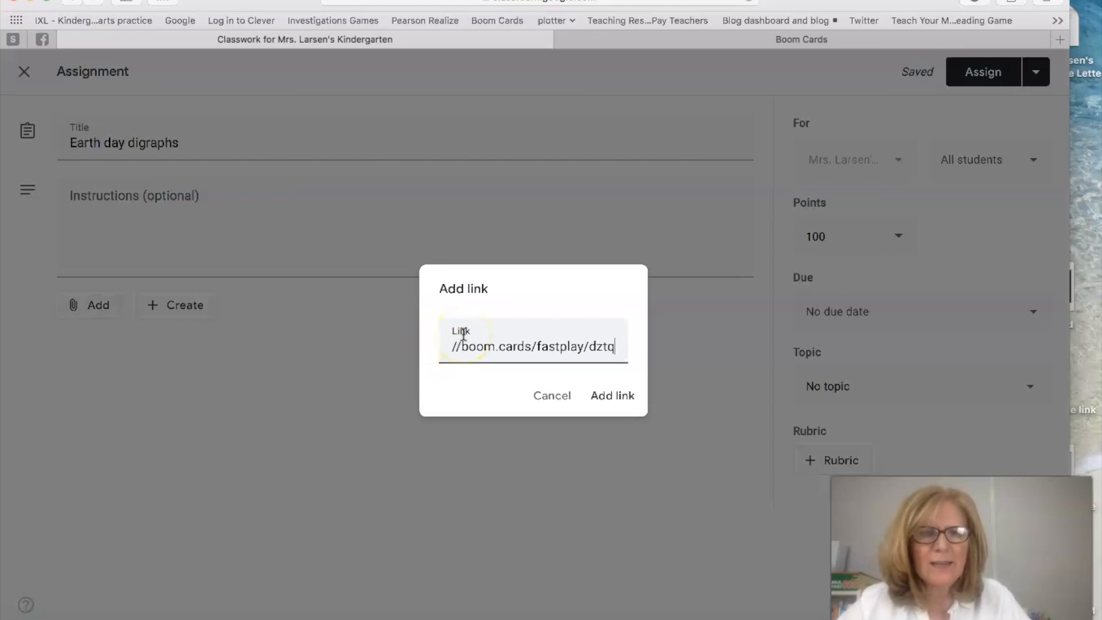
click(613, 395)
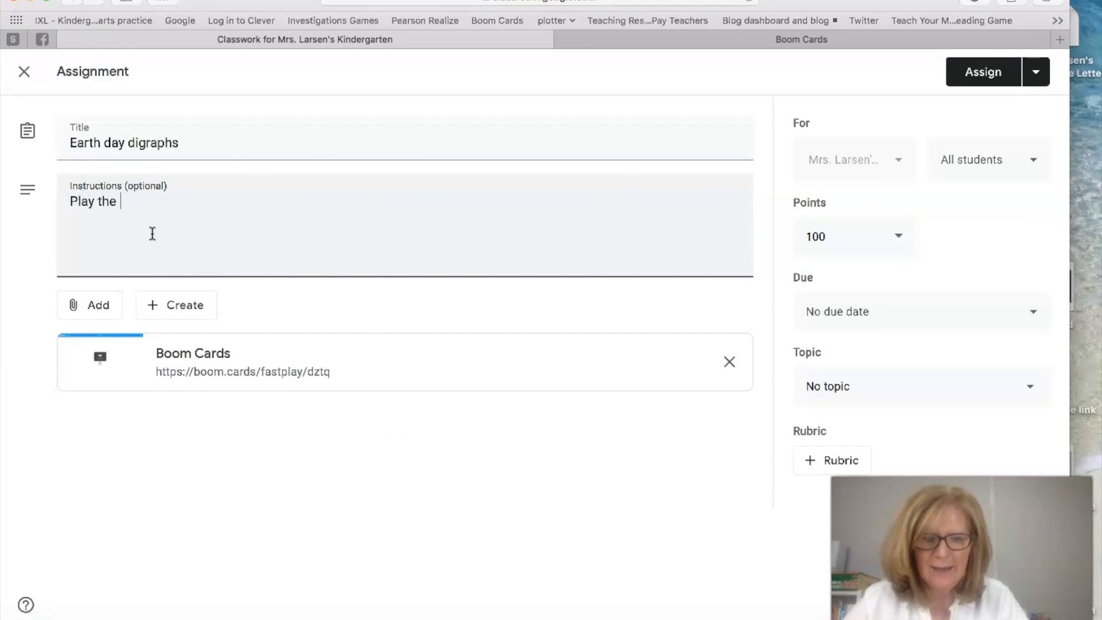
Step: Add the instruction 'Play the game' and assign it to the students
text(game)
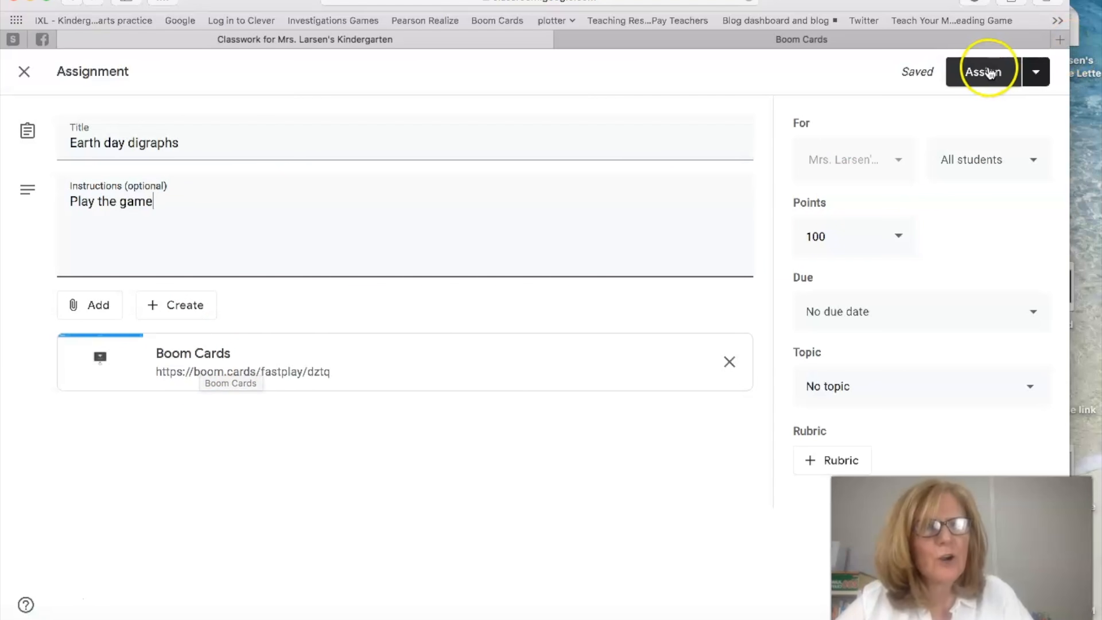
click(984, 72)
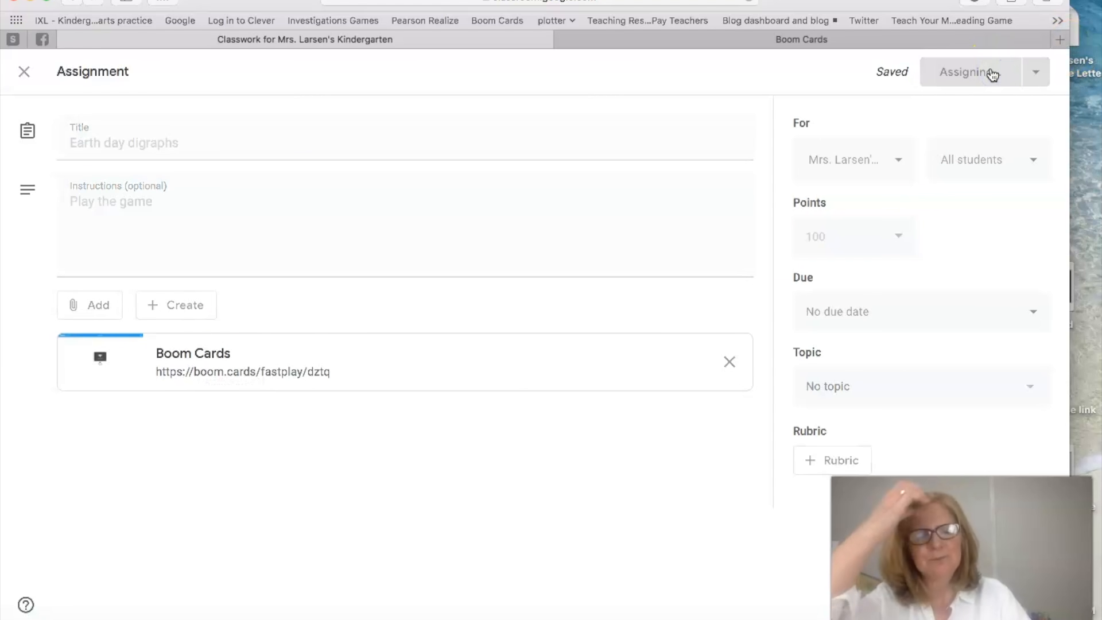
click(970, 71)
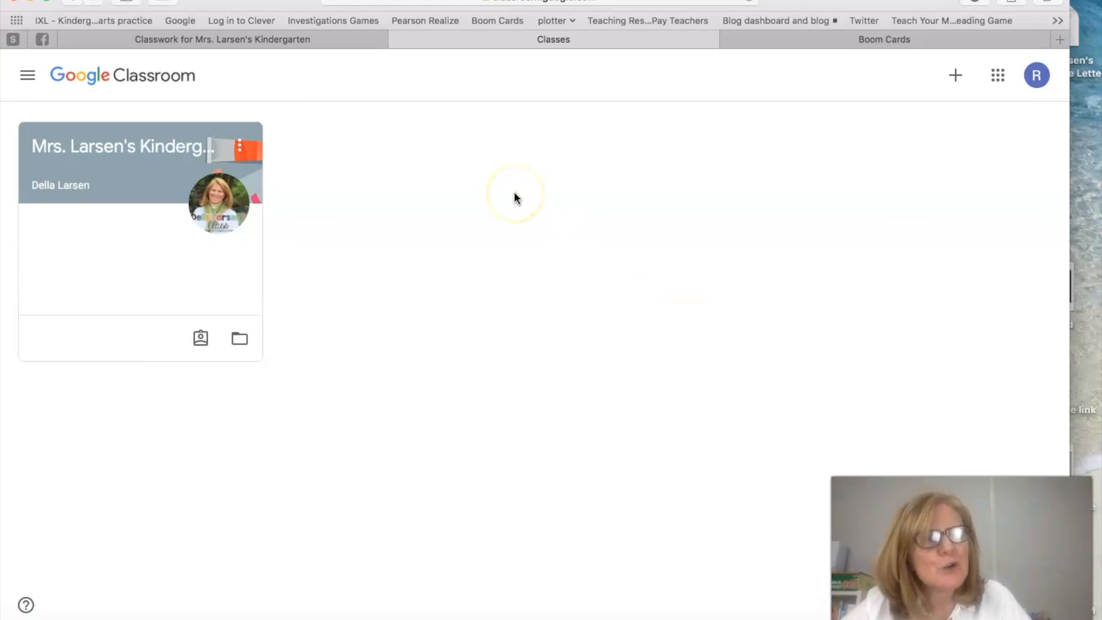
mouse_move(145, 149)
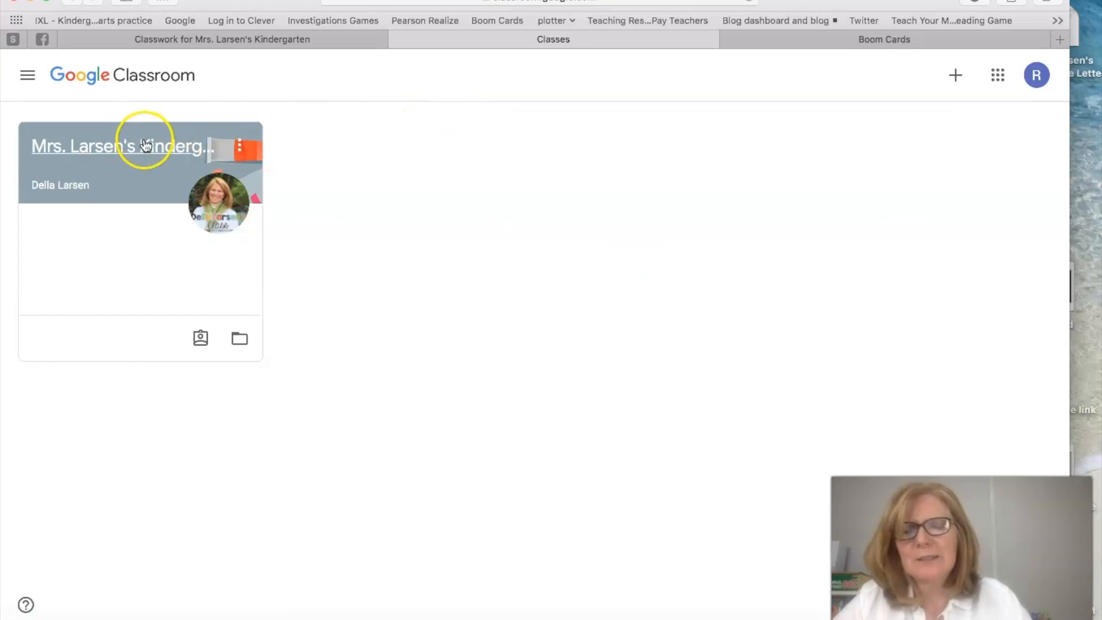
Step: Enter the kindergarten class as a student and dismiss the classwork files notice
click(144, 147)
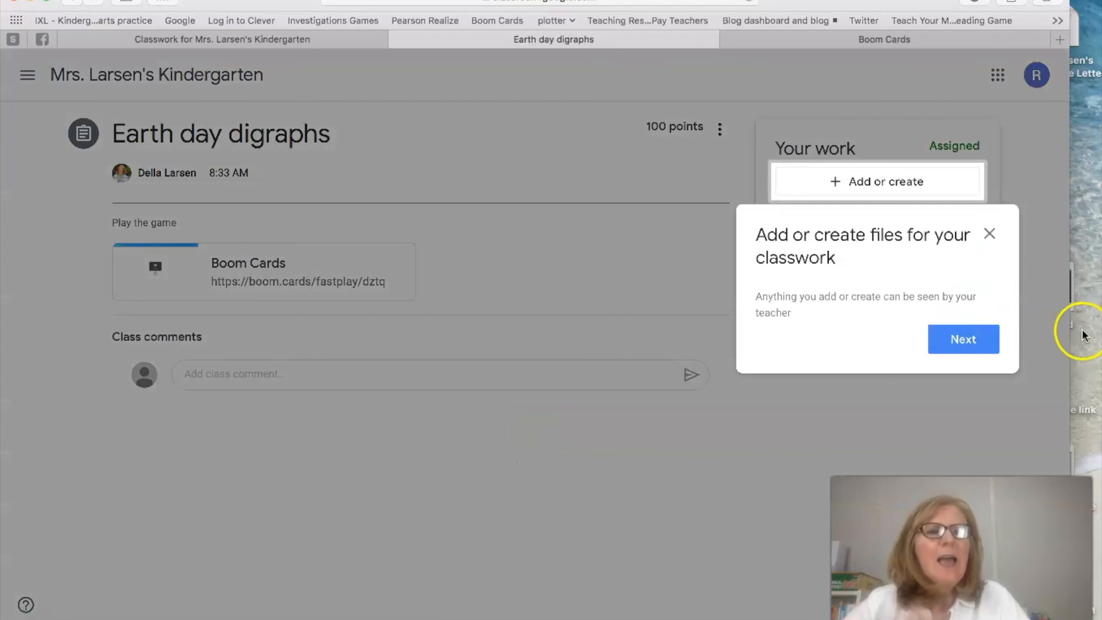
click(989, 234)
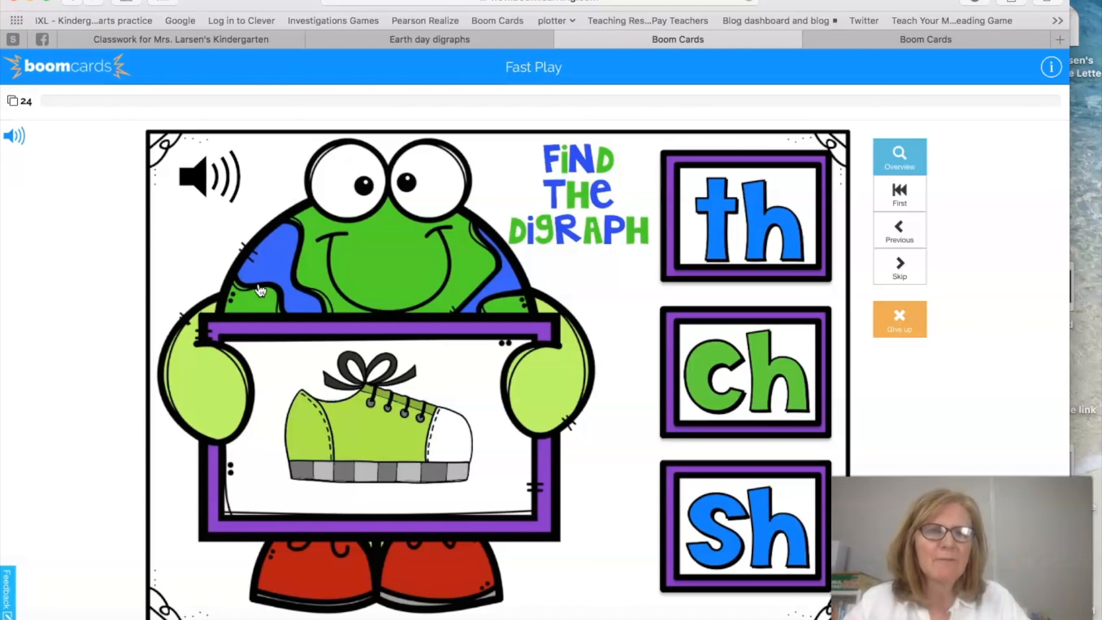
Step: Answer the shoe card with 'sh', advance to the cherries card, and close the extra tab
click(716, 527)
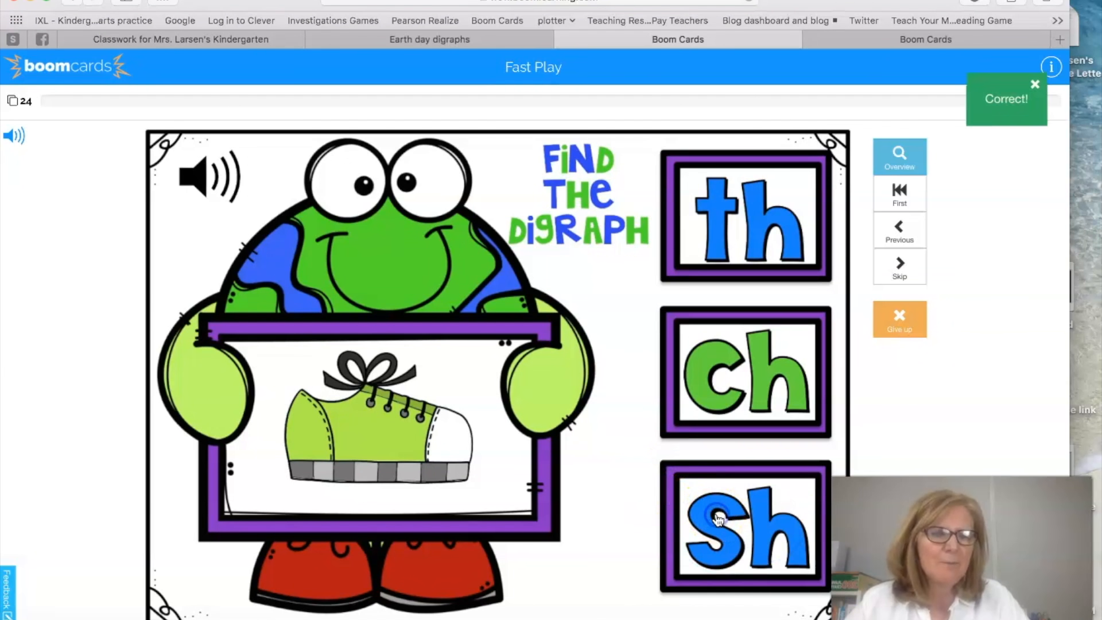
click(718, 519)
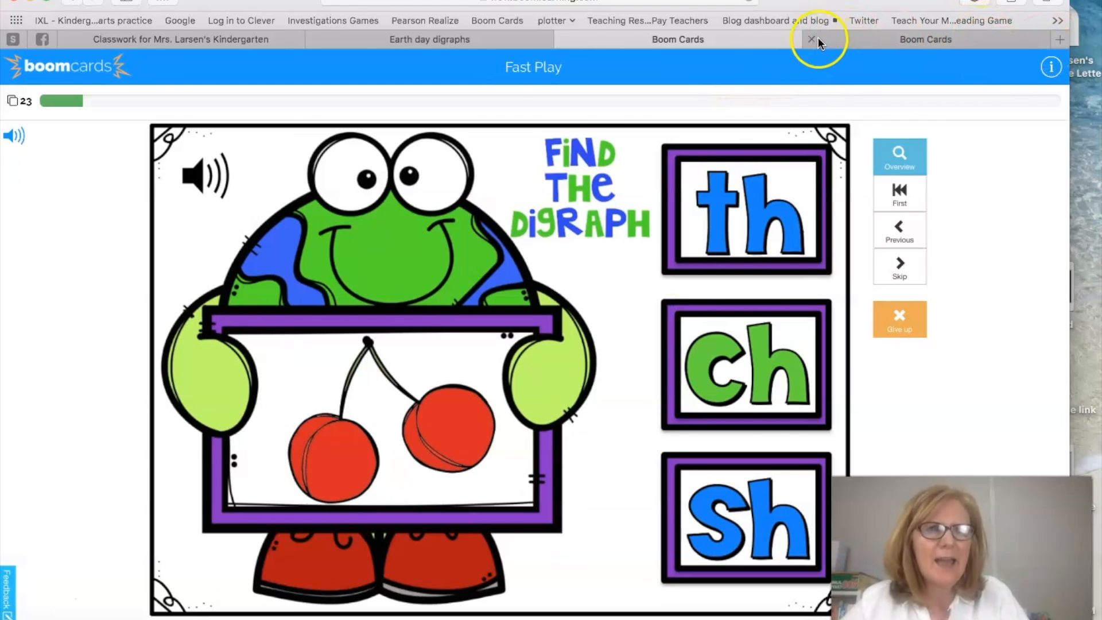
click(810, 39)
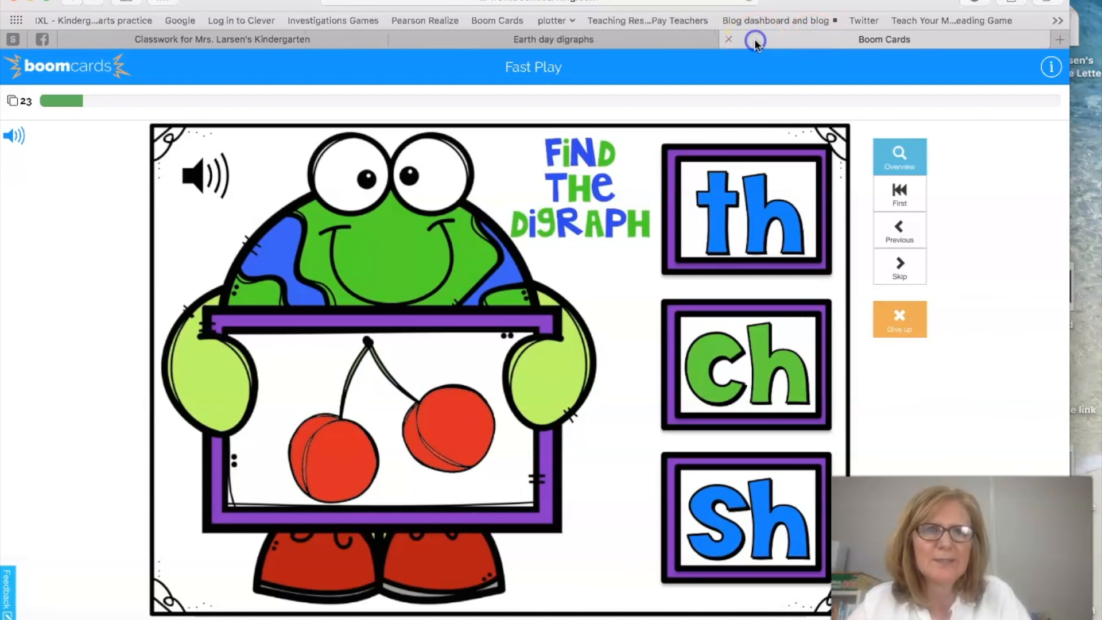
Step: Close the student's game tab and show the Action menu for Earth Day Beginning Digraphs in the Library
click(729, 39)
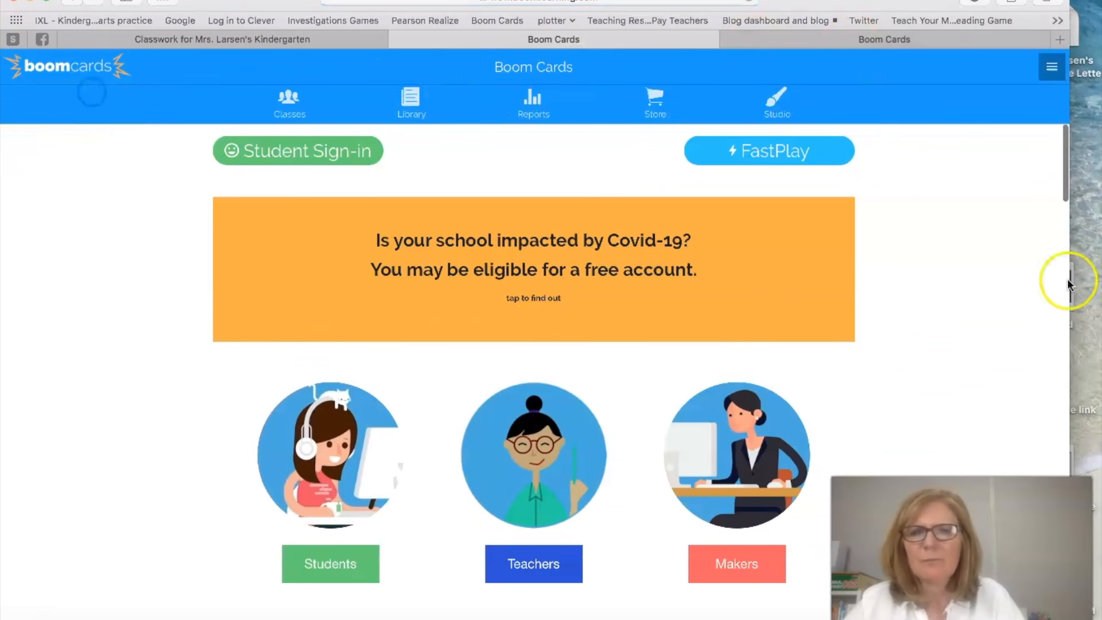
mouse_move(1049, 279)
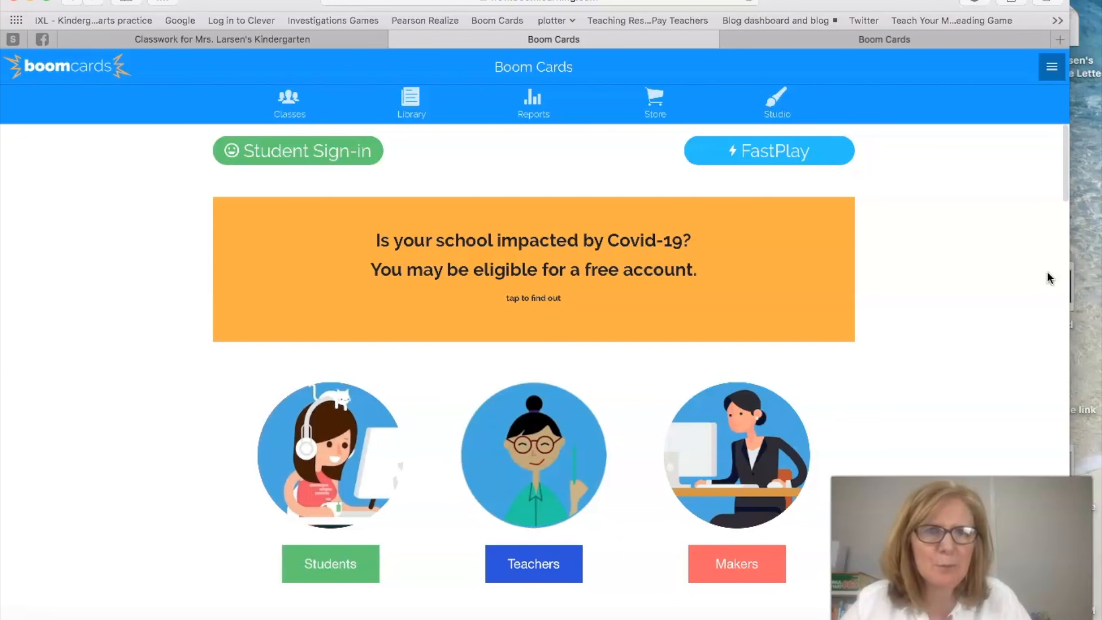
click(410, 103)
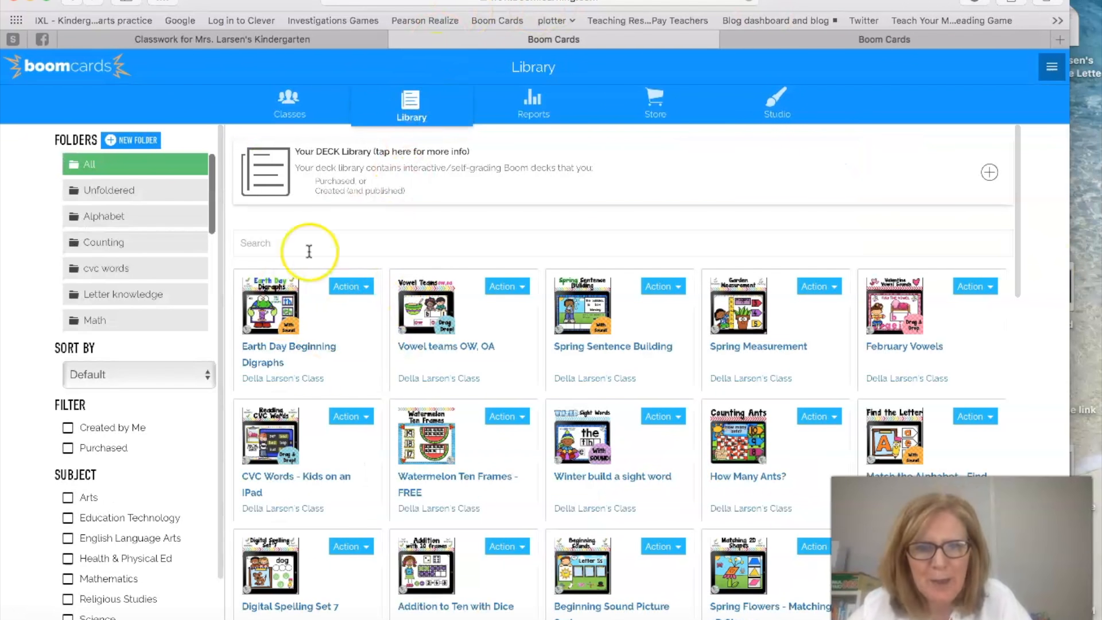
click(365, 286)
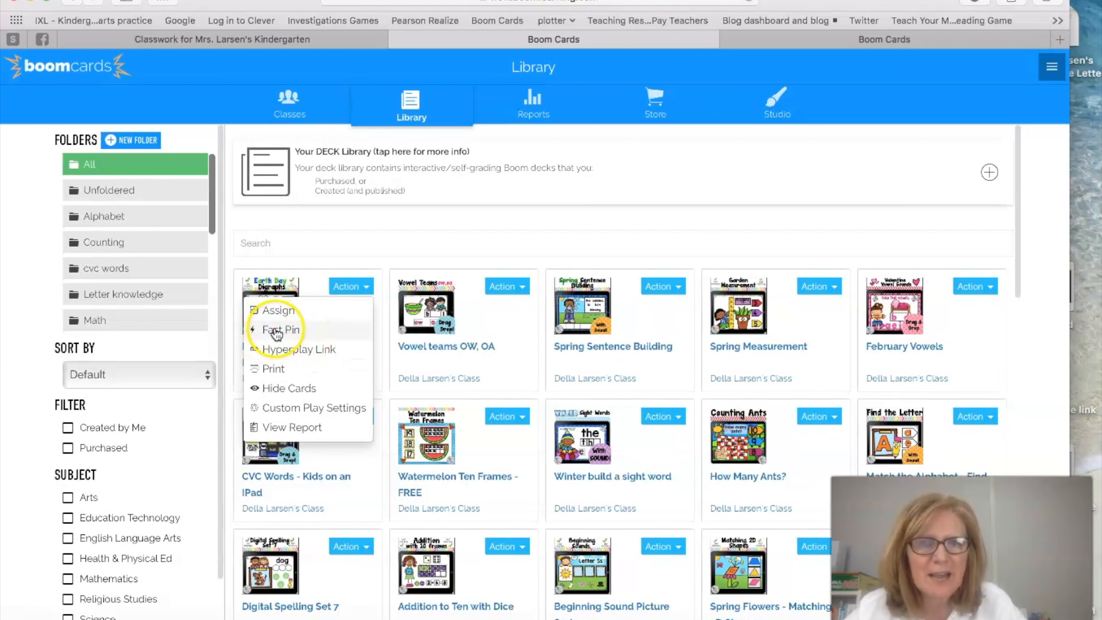
mouse_move(310, 356)
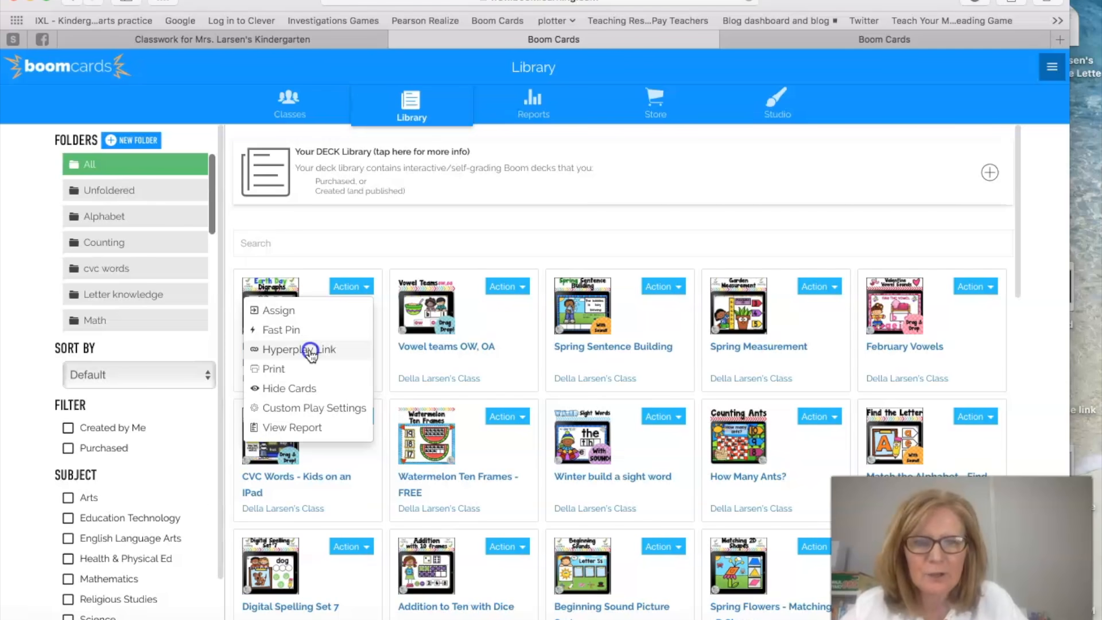
Step: Choose Hyperplay Link from the deck's Action menu
click(299, 349)
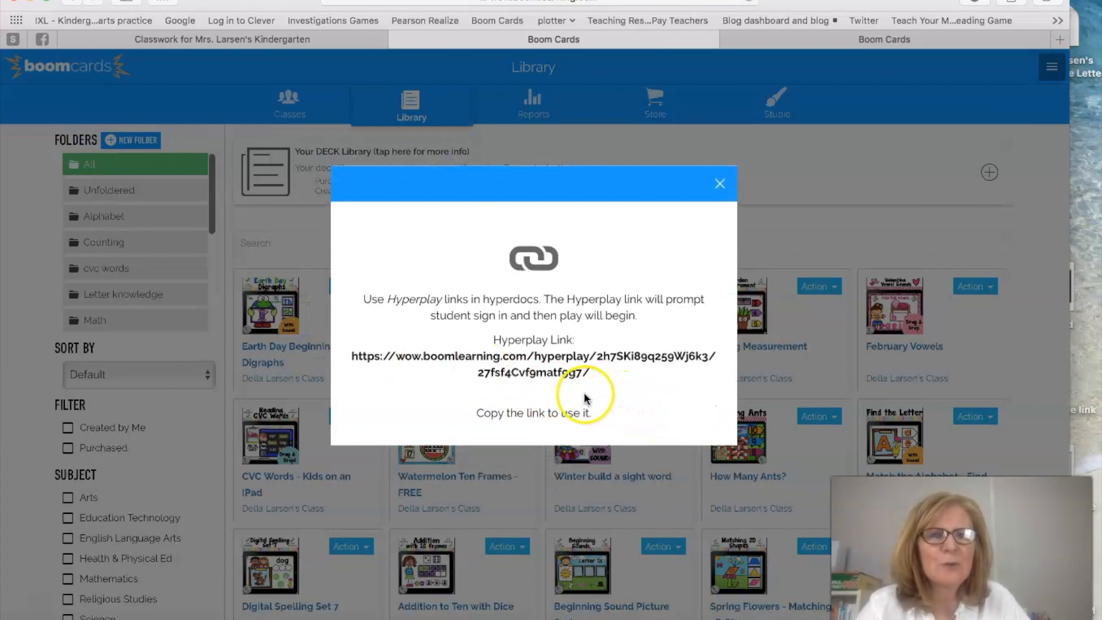
mouse_move(670, 379)
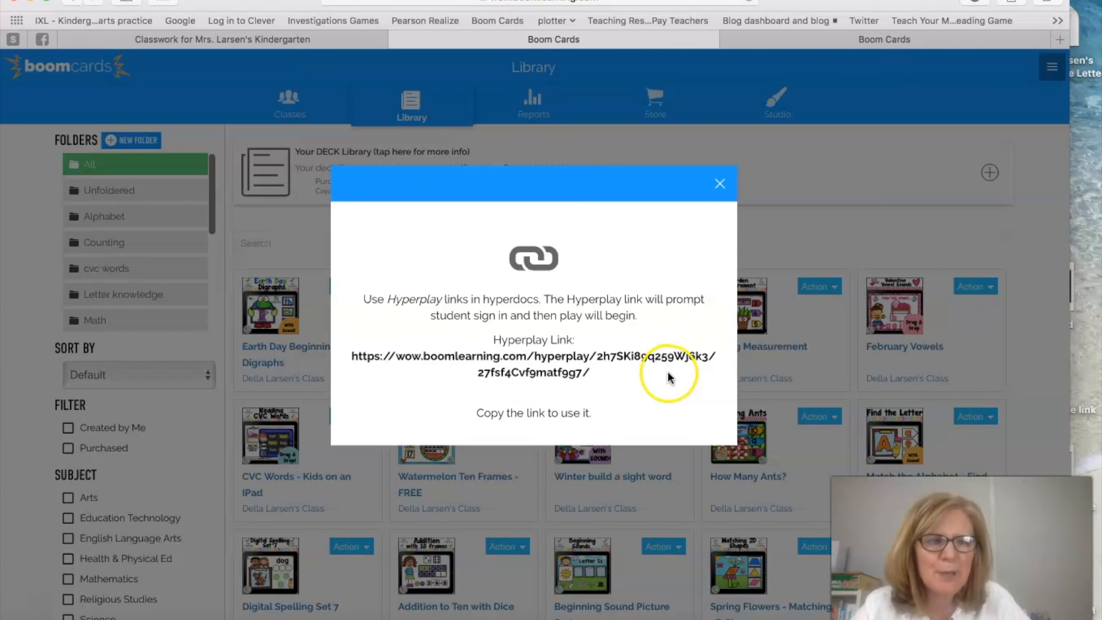
mouse_move(594, 378)
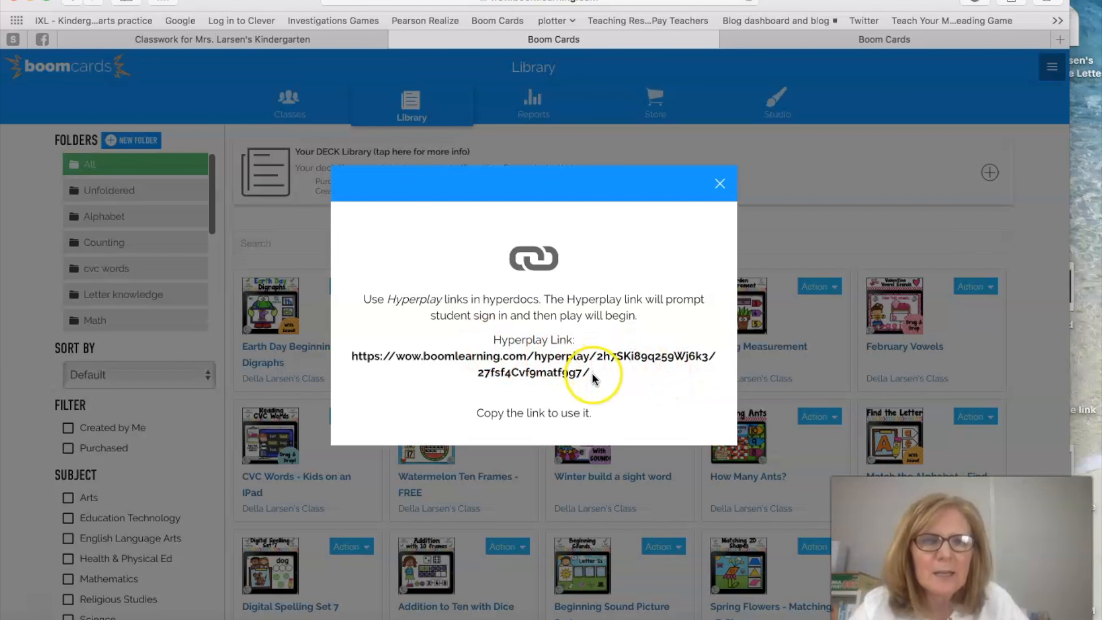
mouse_move(588, 388)
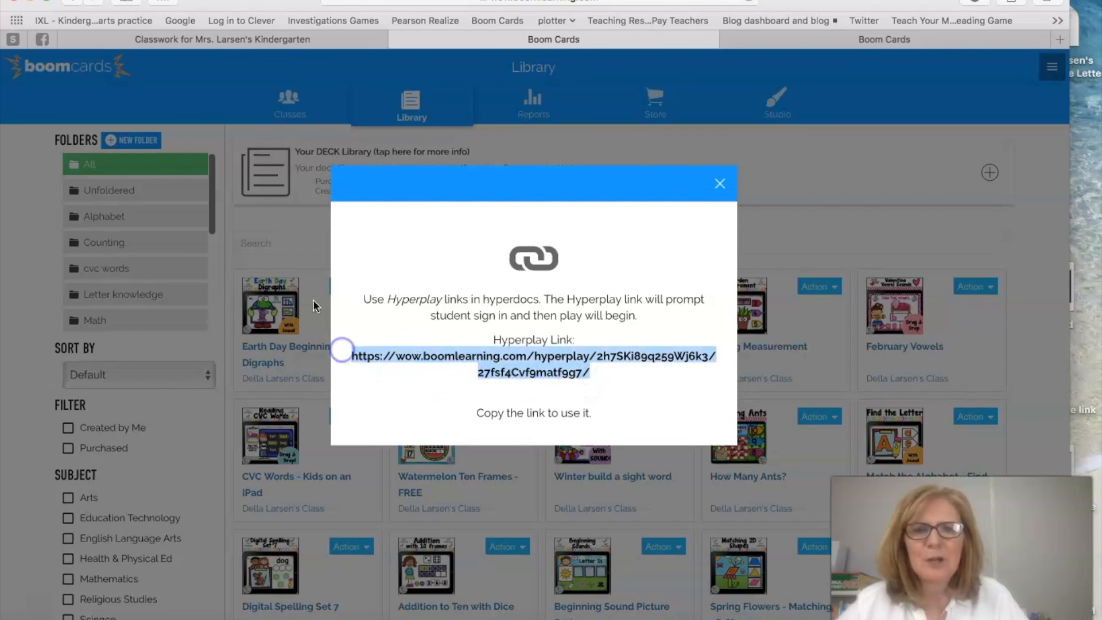
Step: Copy the selected Hyperplay URL and close the Hyperplay link dialog
right_click(532, 356)
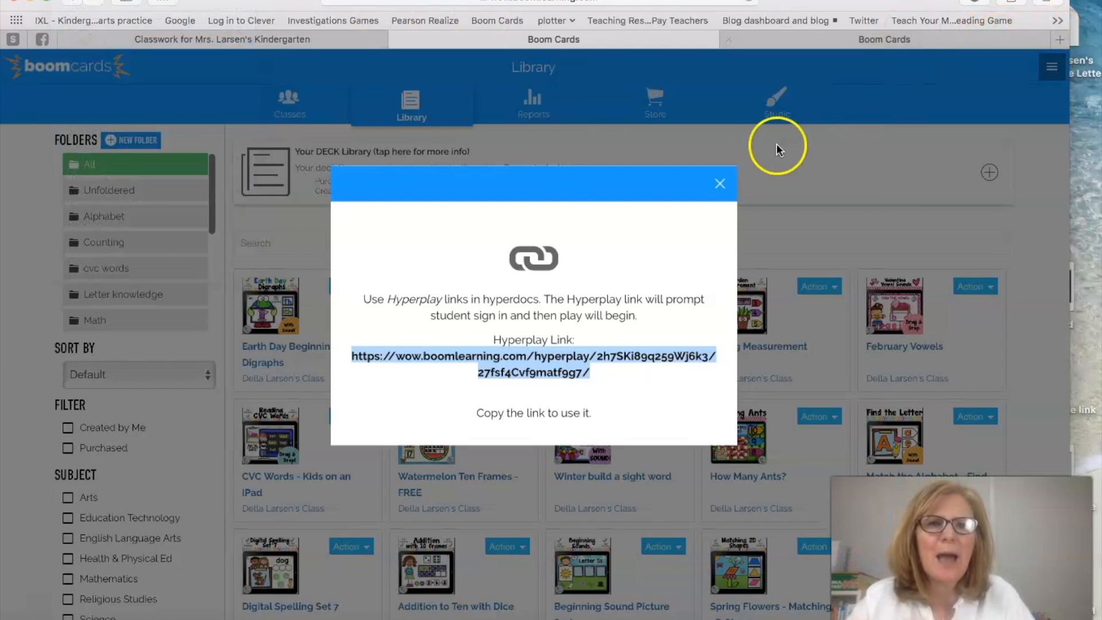
click(719, 183)
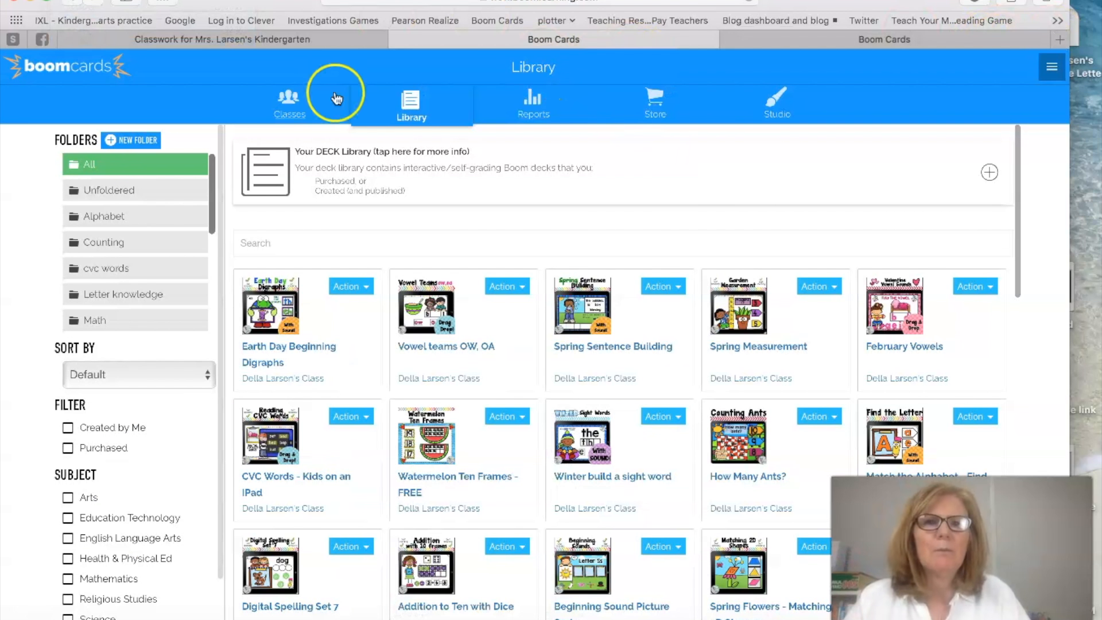
Step: Return to the Classroom tab and navigate back to the list of all classes
click(223, 39)
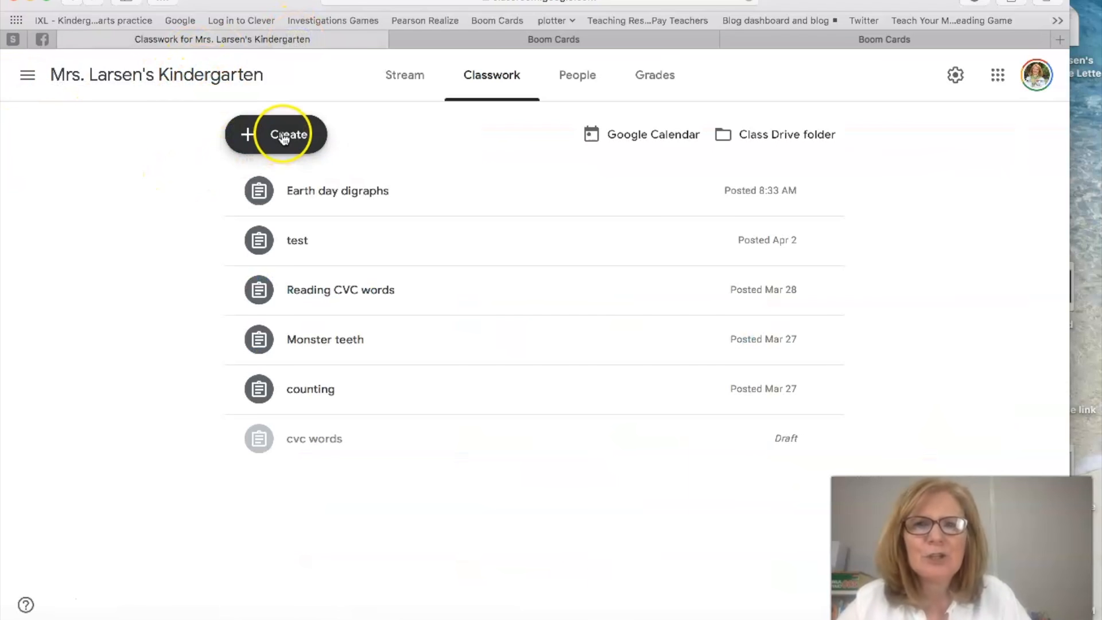
click(287, 133)
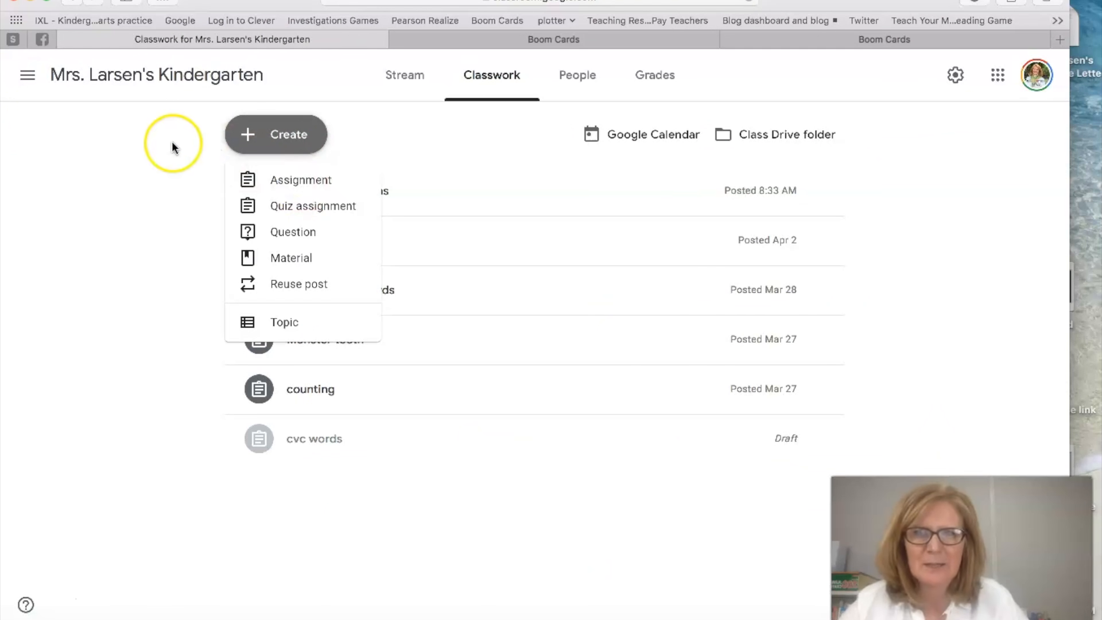
click(28, 76)
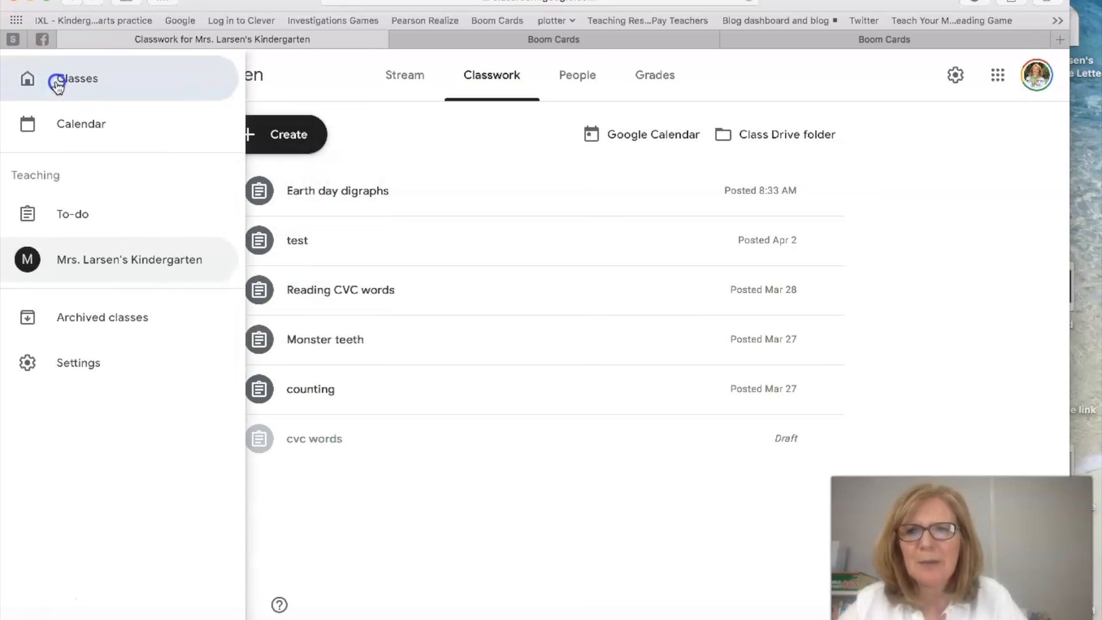
click(60, 81)
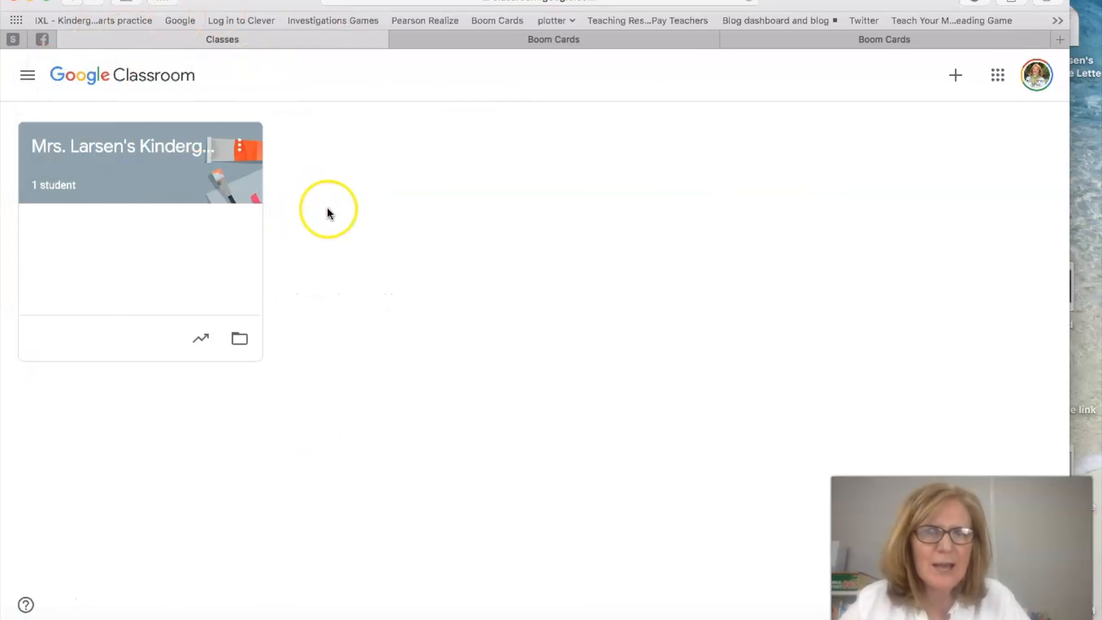
Step: Create a new blank assignment from the kindergarten class's Classwork page
click(120, 146)
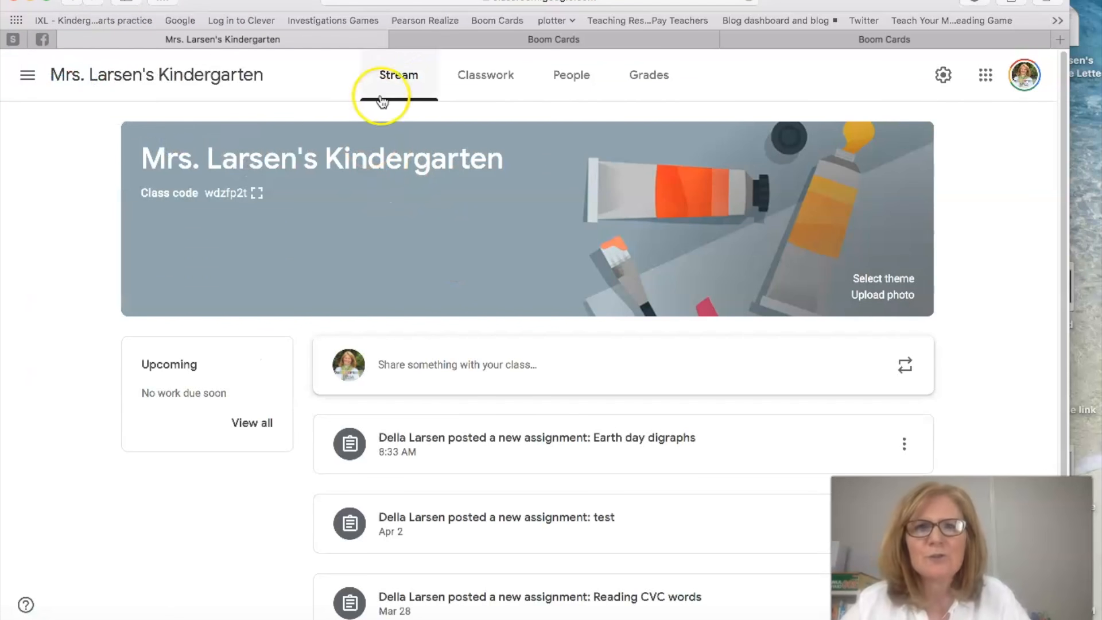
click(491, 75)
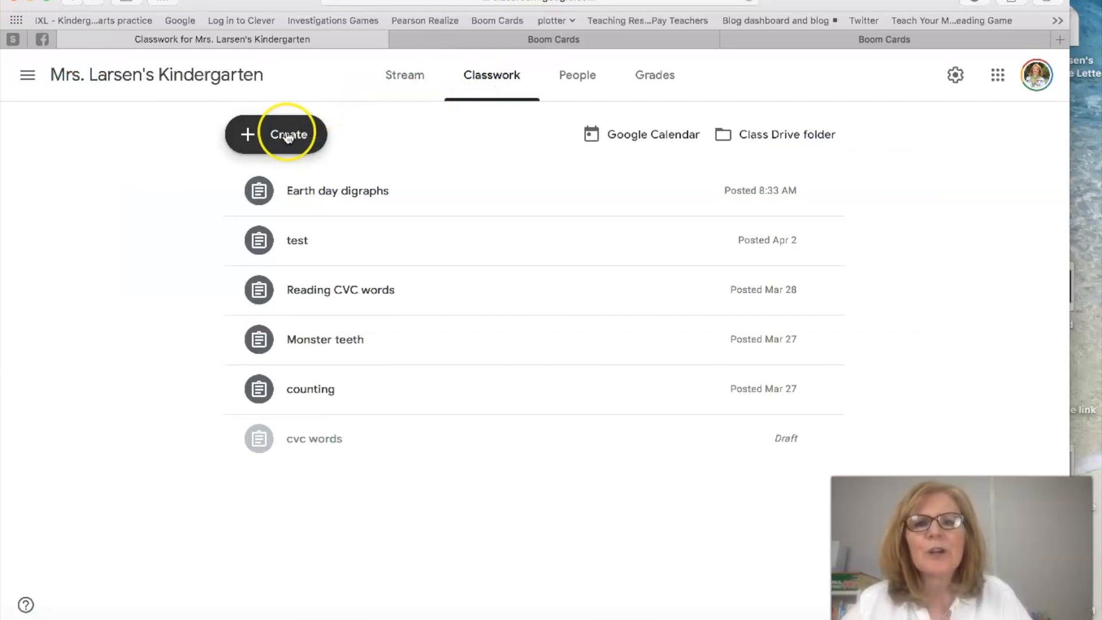
click(288, 134)
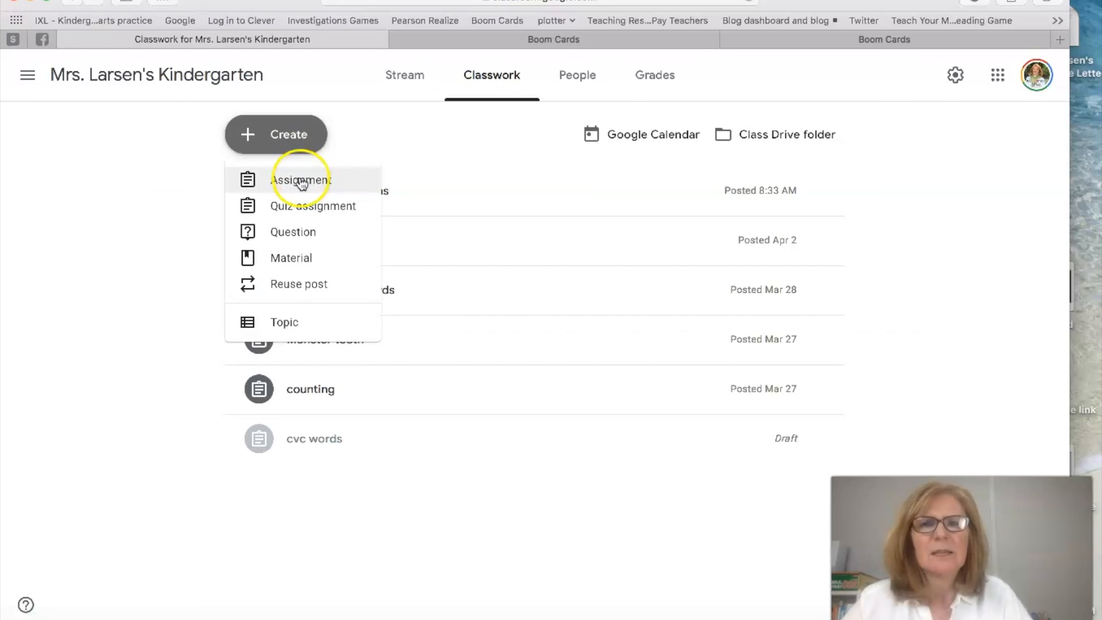
click(301, 181)
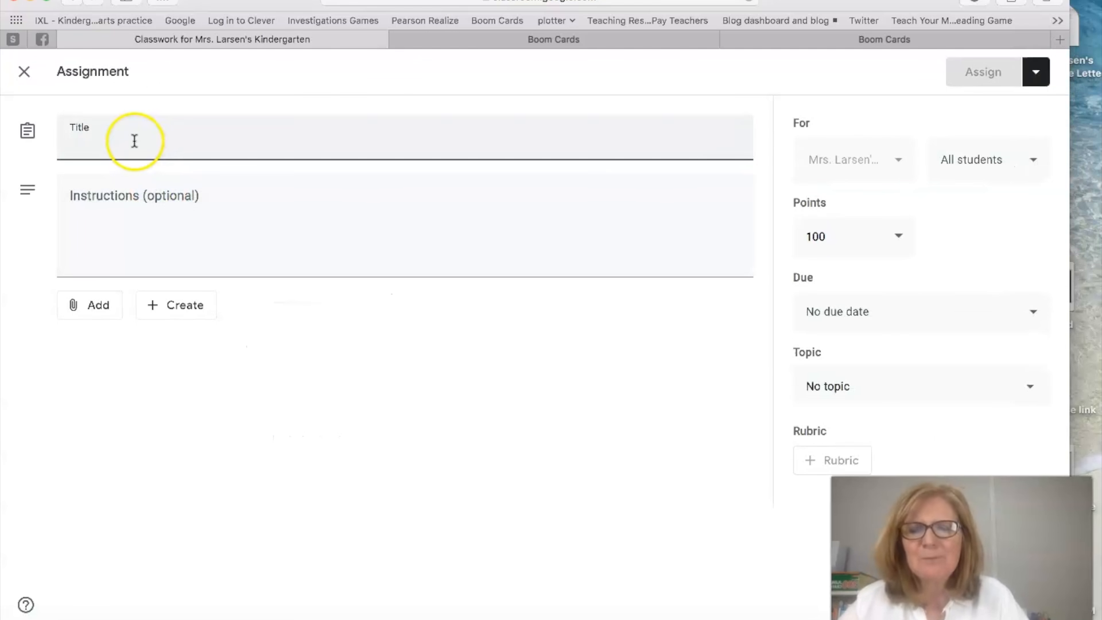
Step: Attach the Boom Cards Hyperplay URL as a web link on the Digraphs #2 assignment
text(Dig)
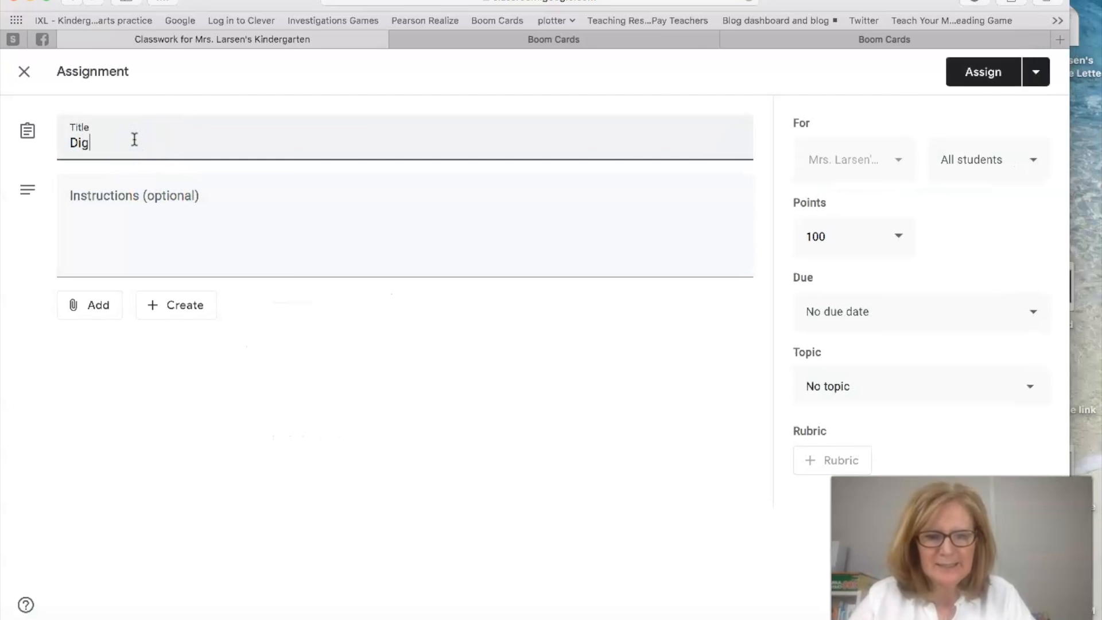
key(Backspace)
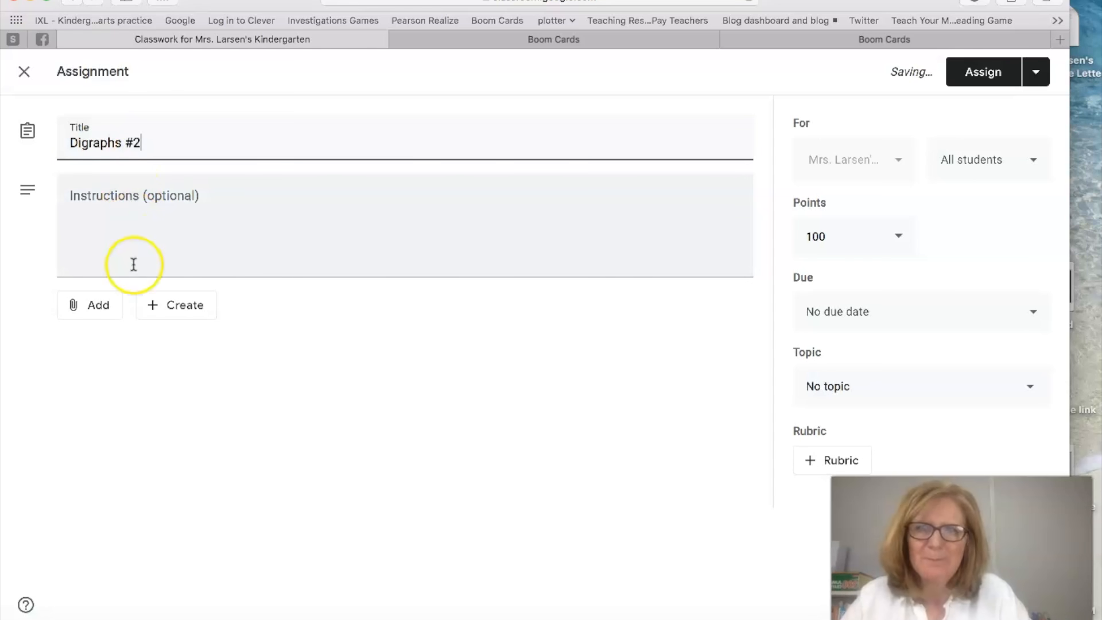
click(89, 305)
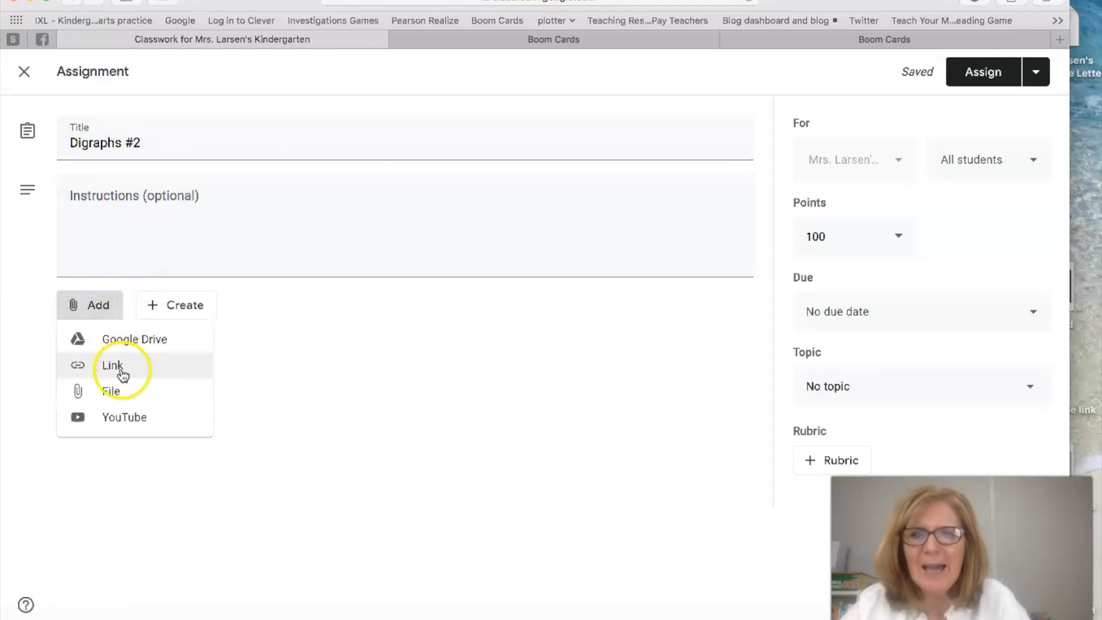
click(112, 366)
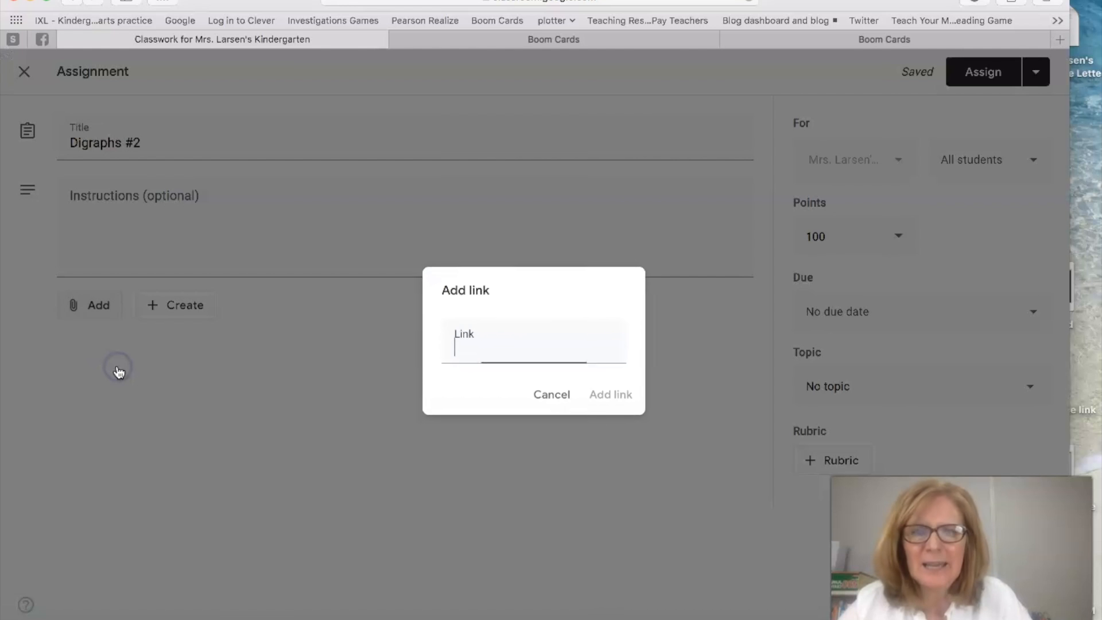
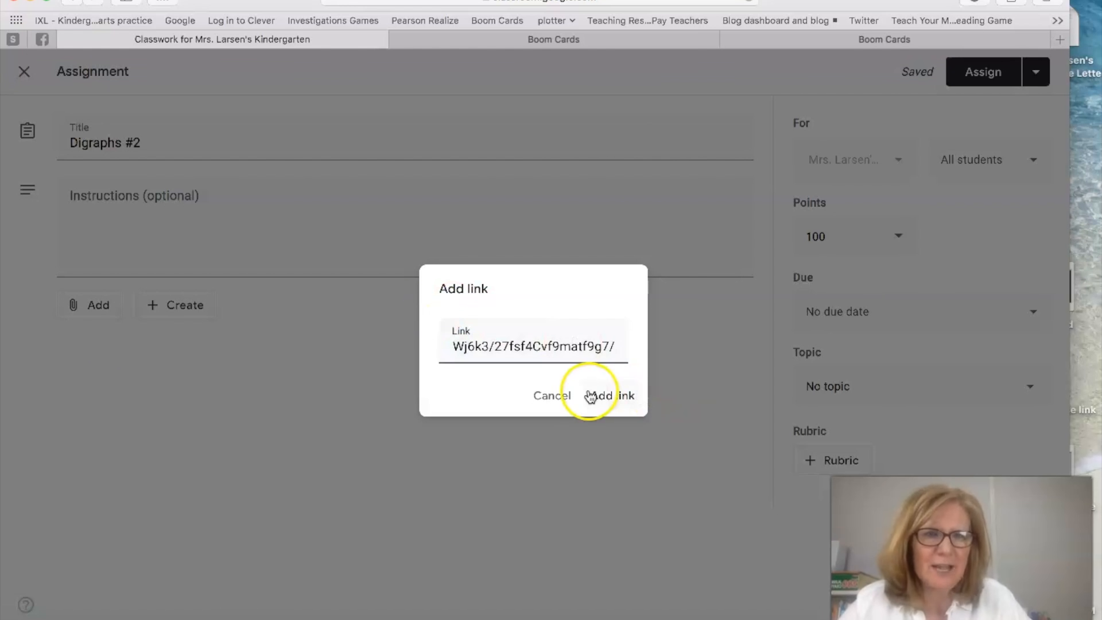
click(608, 396)
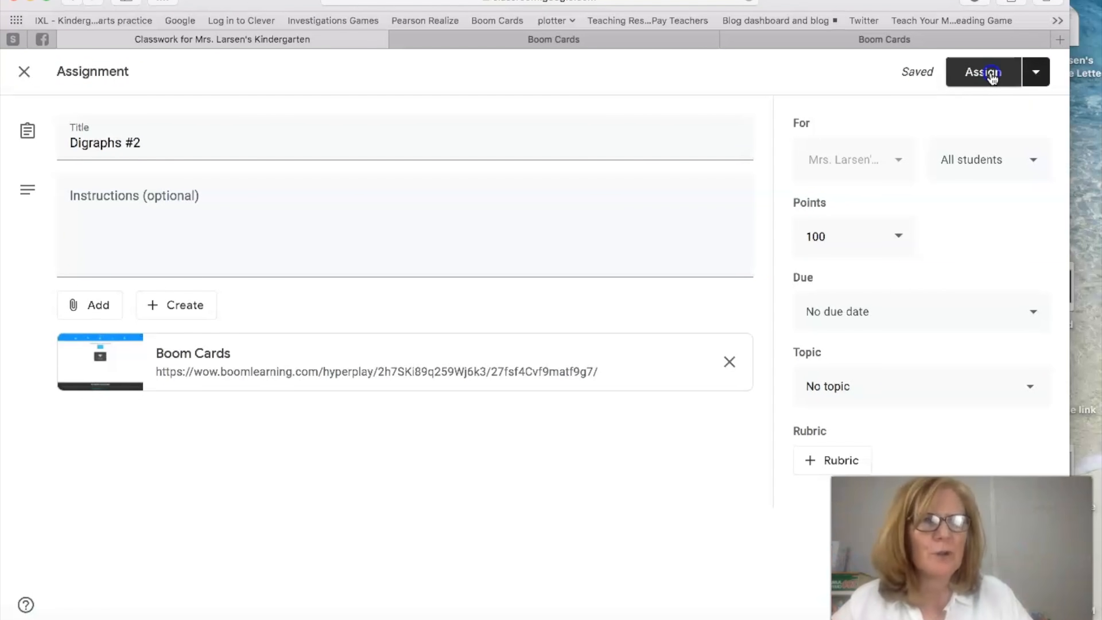
Step: Assign the Digraphs #2 post to all students and return to the classes page
click(983, 72)
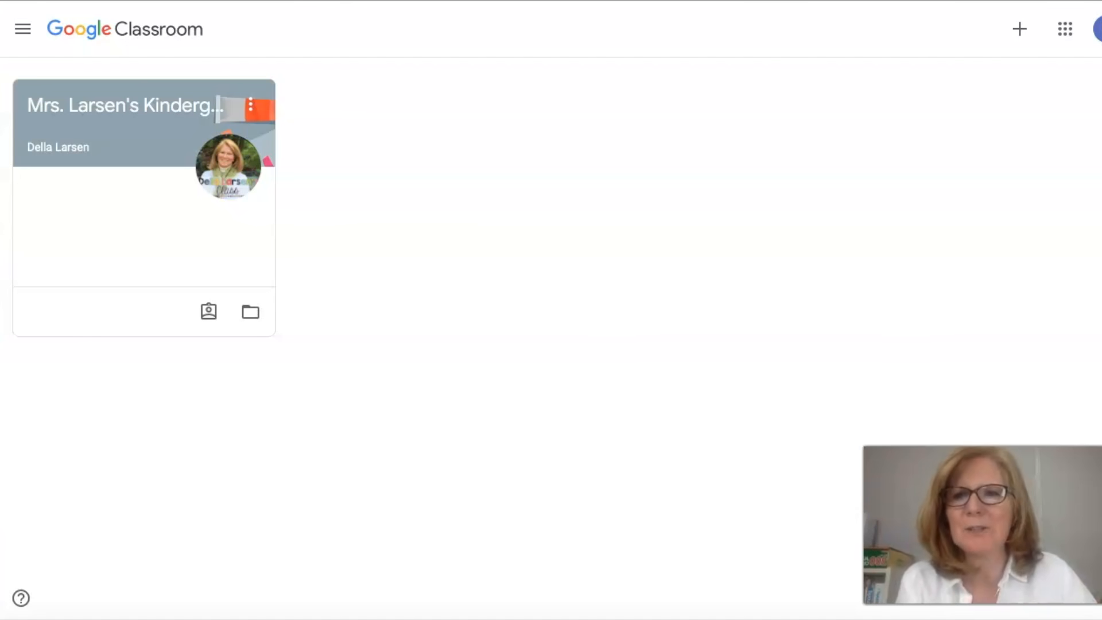
Step: Enter the kindergarten class and open the Digraphs #2 post's Boom Cards attachment for Ron
click(115, 106)
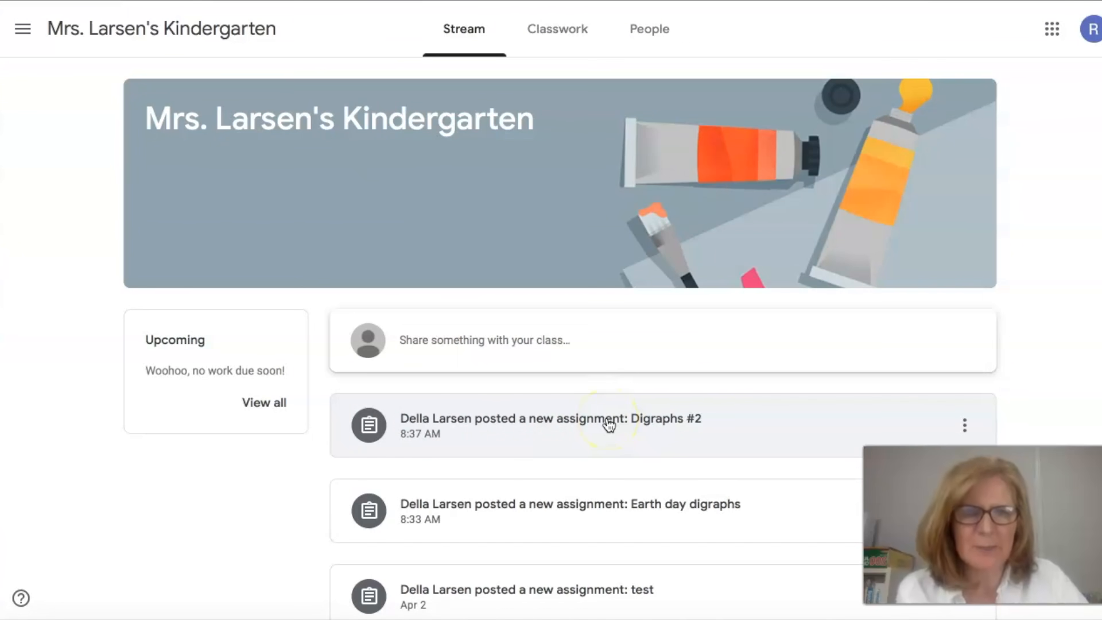
click(612, 424)
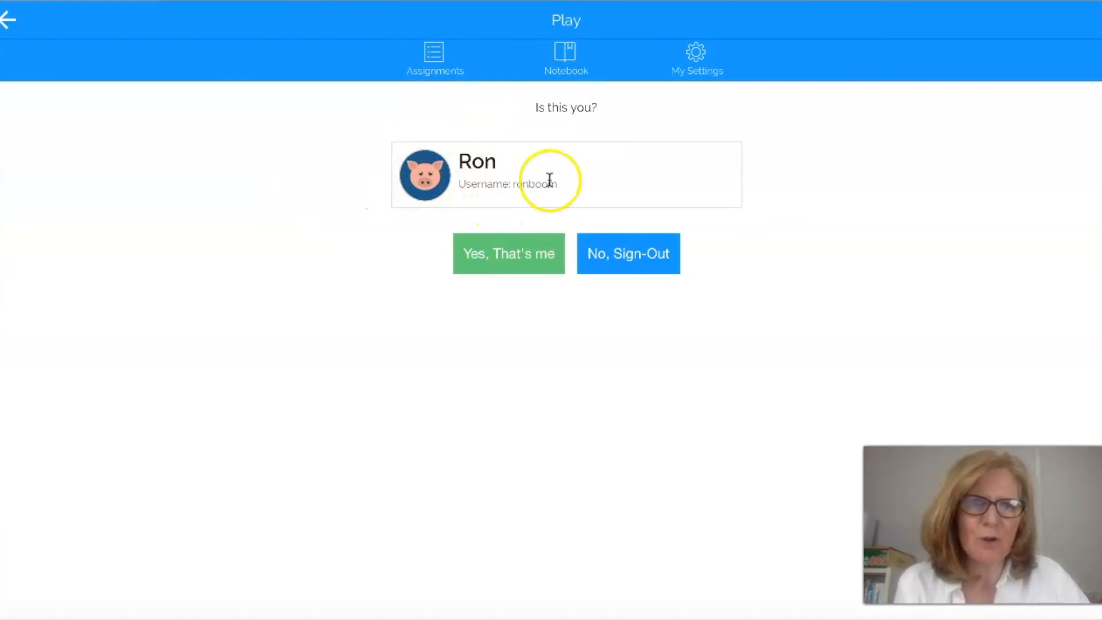
Step: Confirm Ron's identity, play the deck choosing sh for the shell card, then quit to home
click(508, 253)
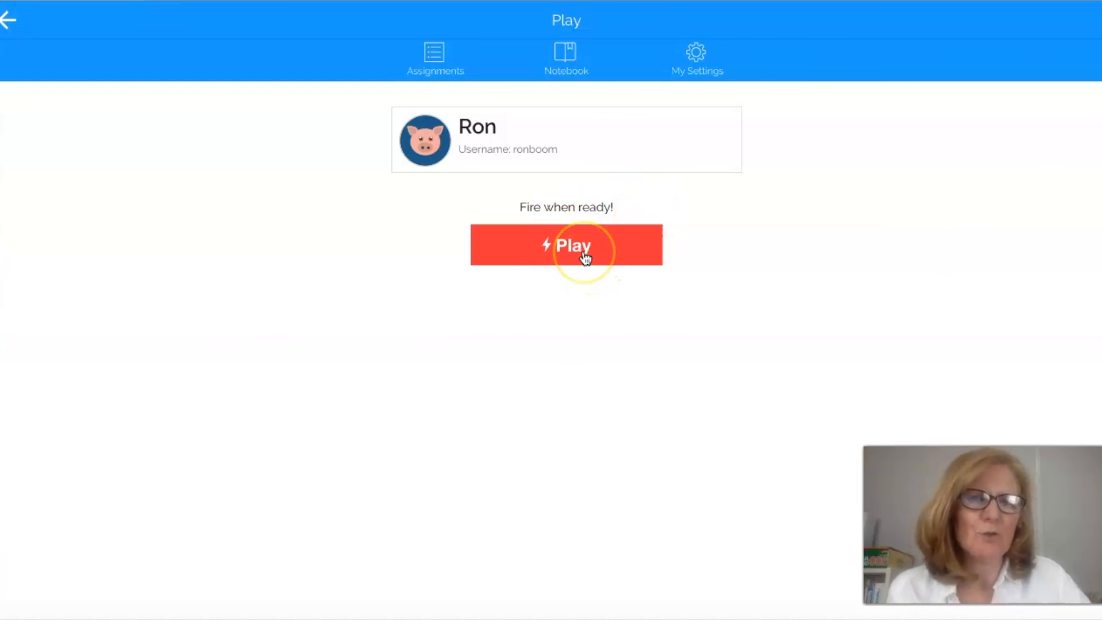
click(574, 246)
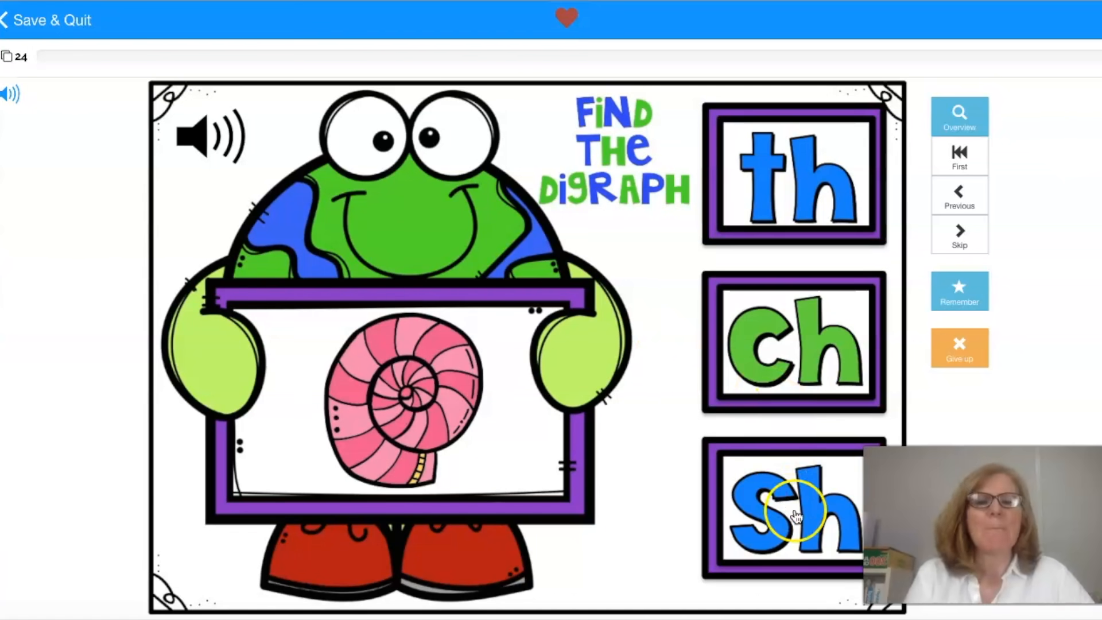
click(794, 518)
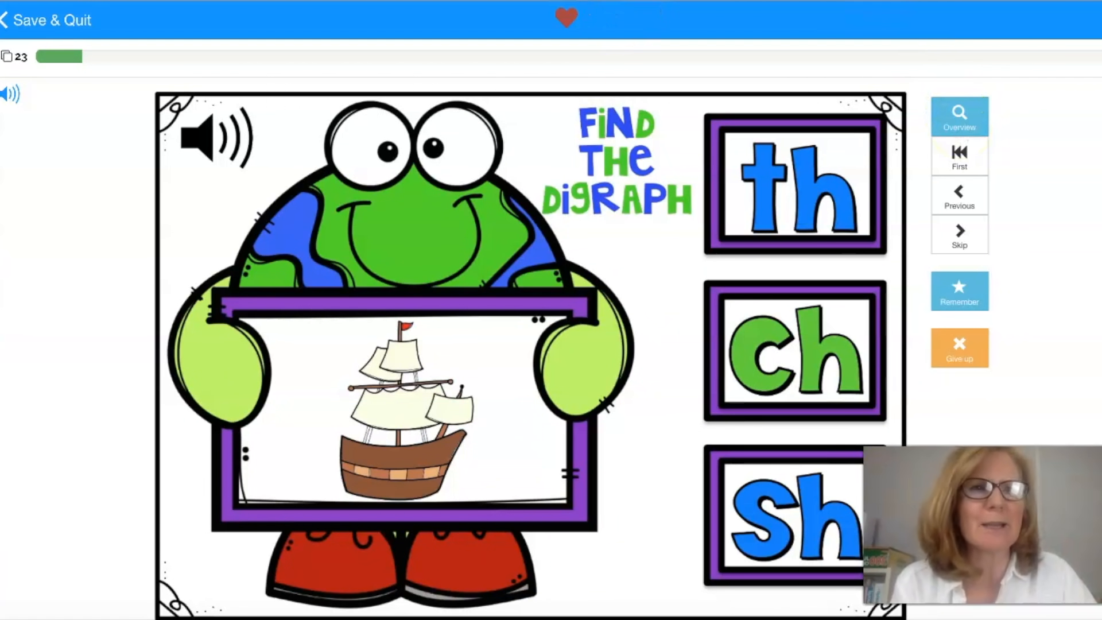
click(40, 19)
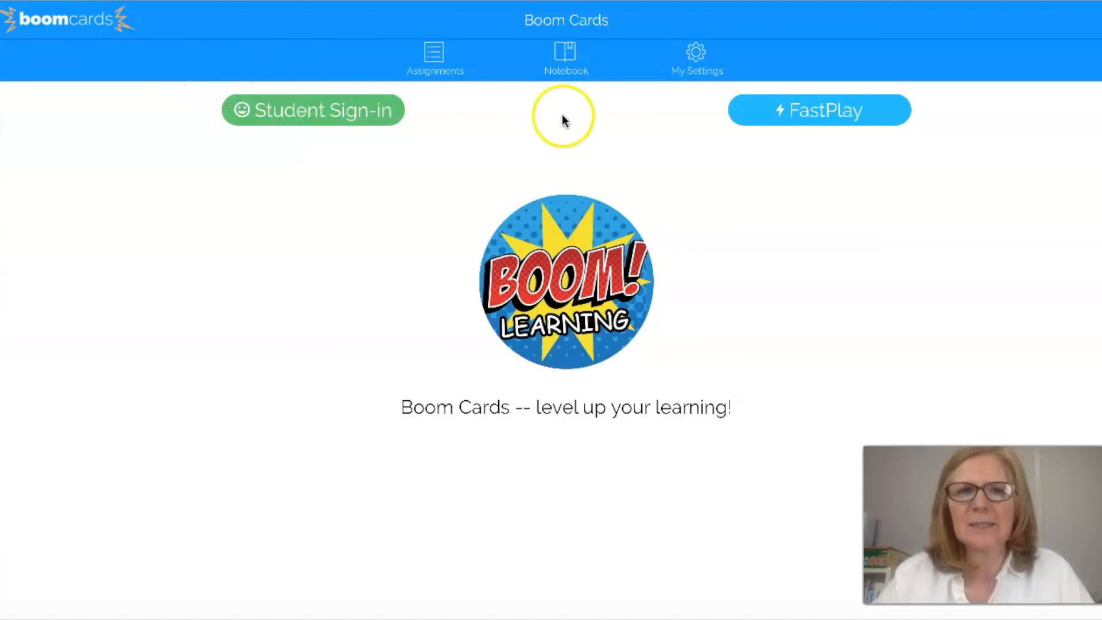
mouse_move(1019, 89)
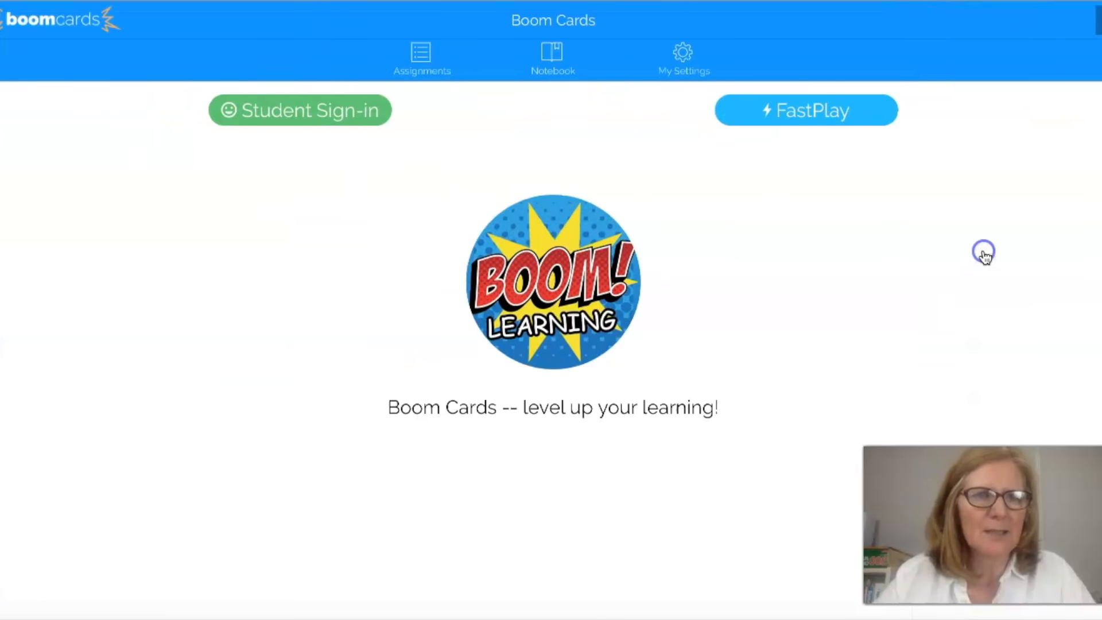
Step: Sign in as teacher Mrs. Larsen by email/username, declining Safari's password save
click(300, 109)
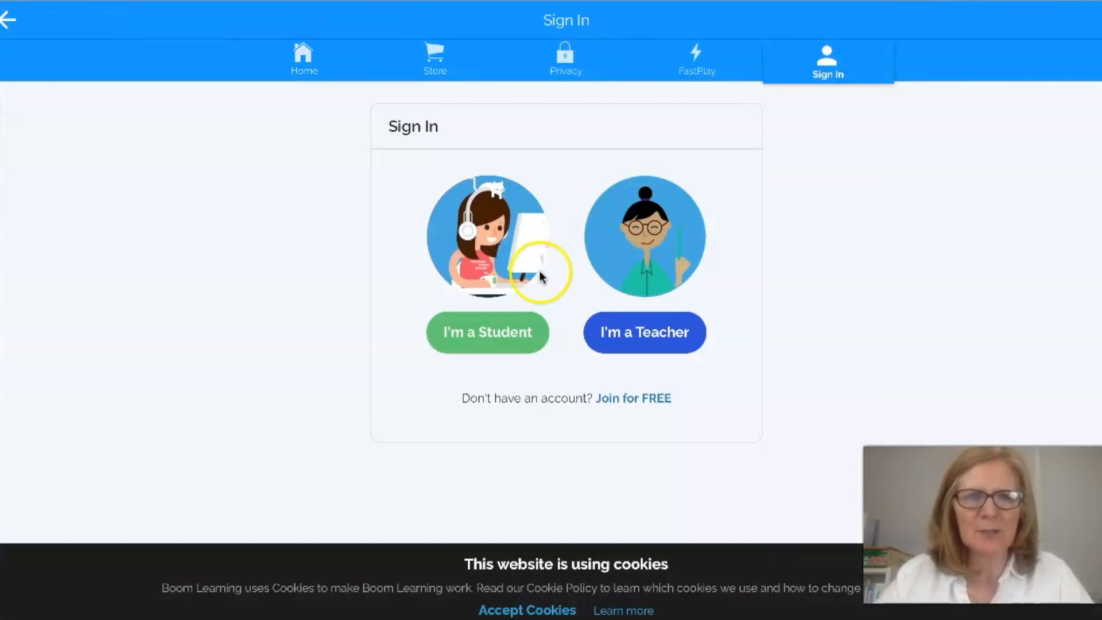
click(645, 332)
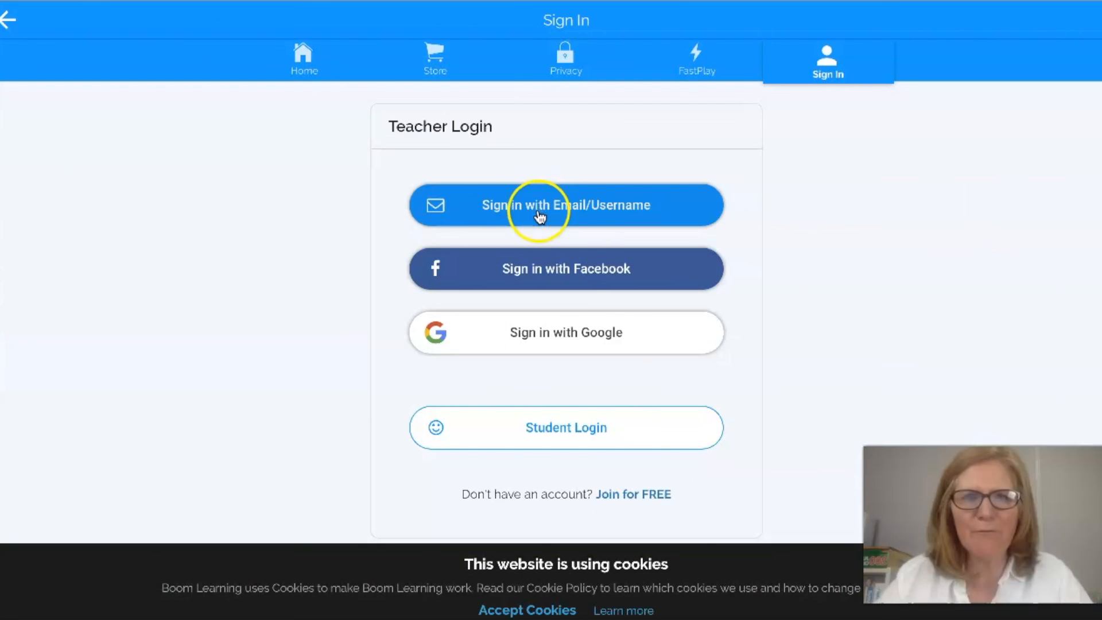
click(537, 205)
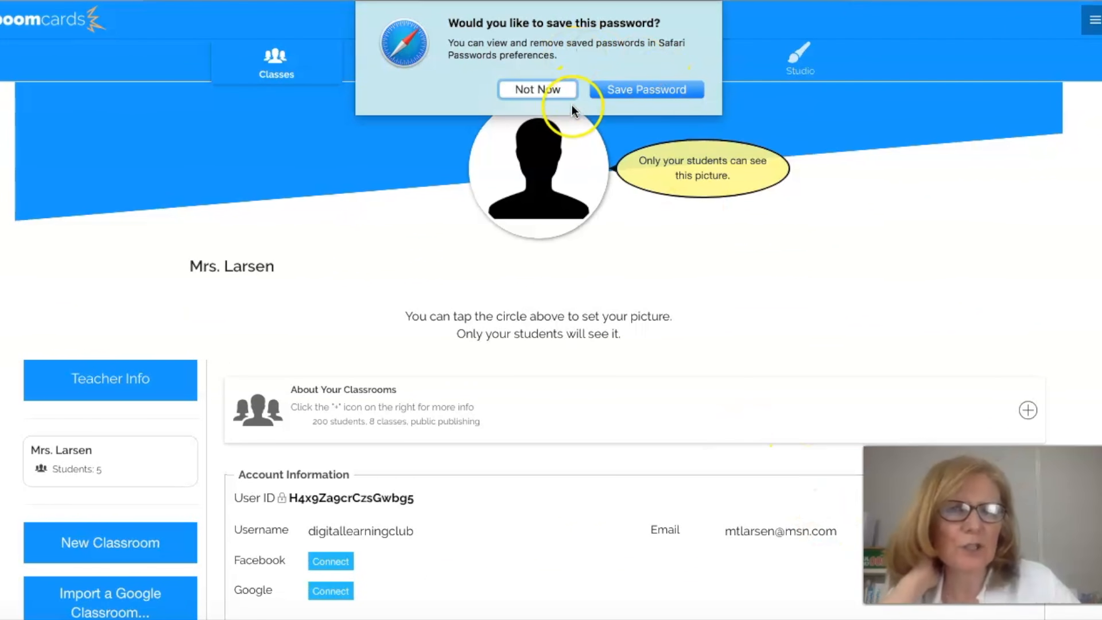
click(537, 89)
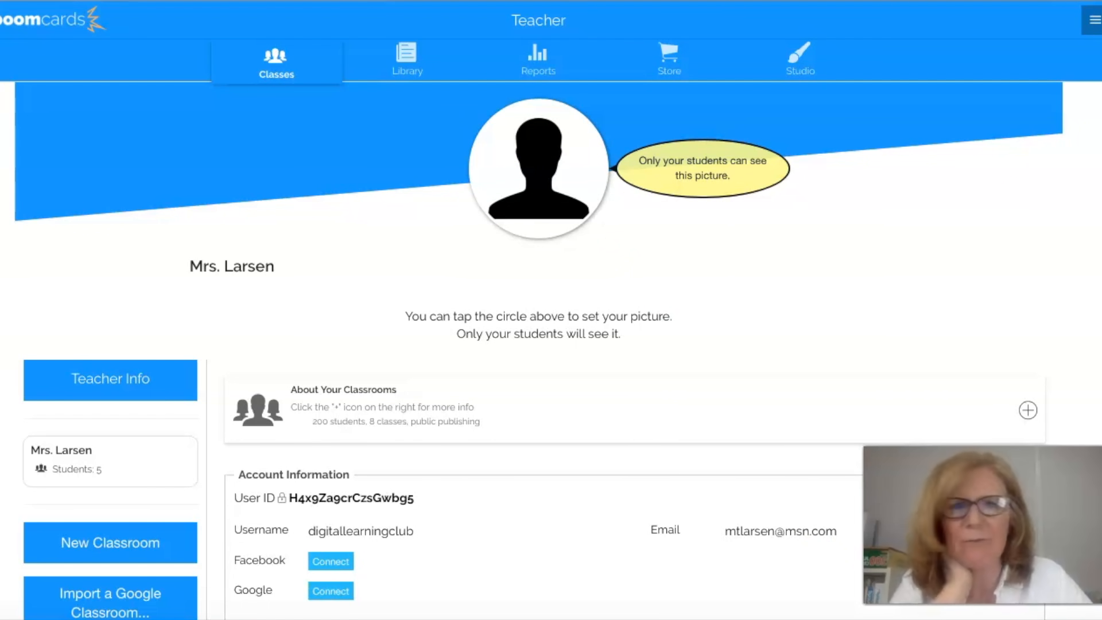
Step: In Reports, select Earth Day Beginning Digraphs and the classroom to show Ron's 79% accuracy row
click(538, 57)
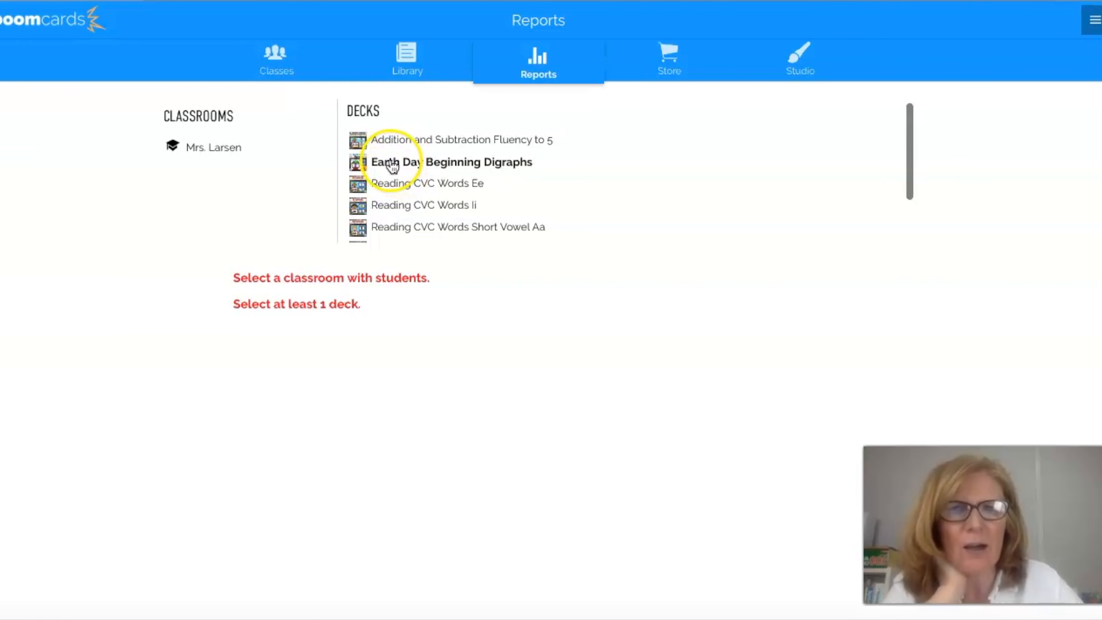
click(451, 162)
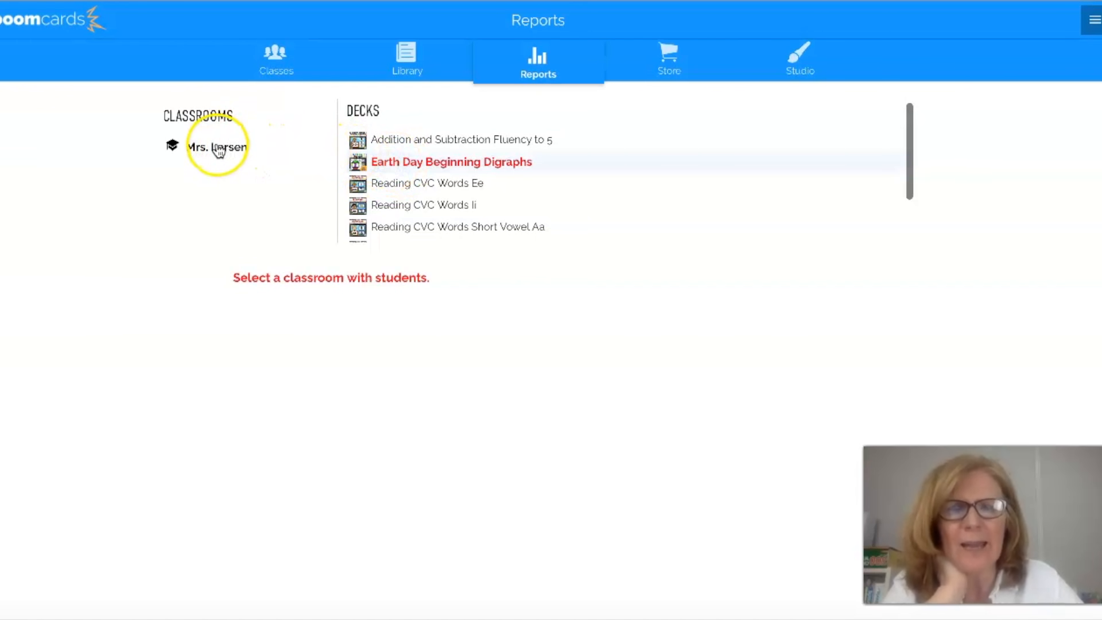
click(215, 146)
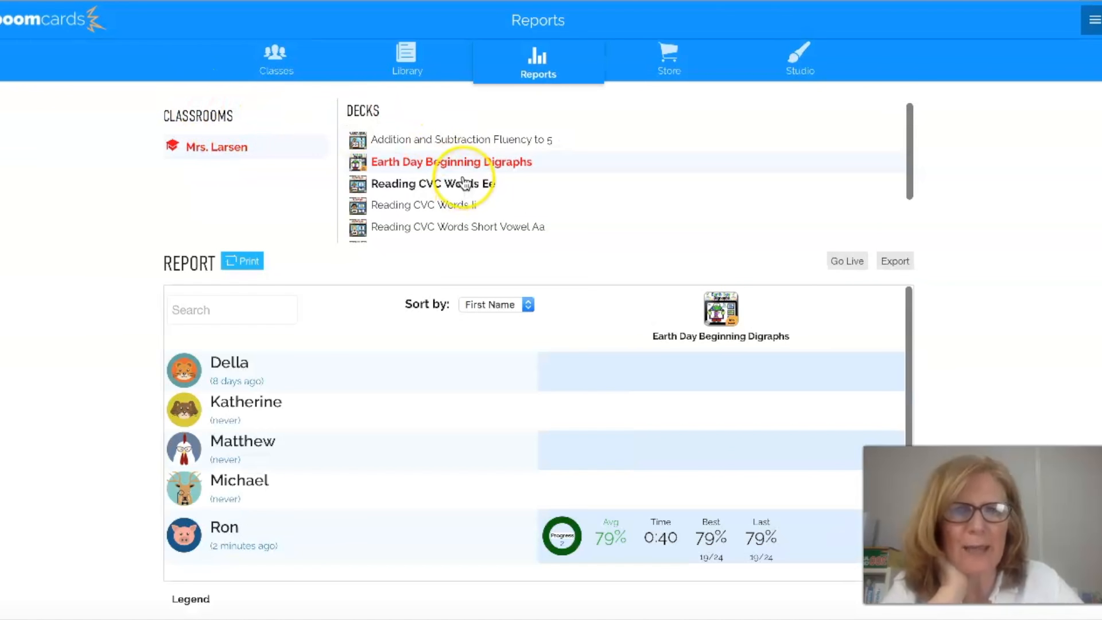
scroll(down, 3)
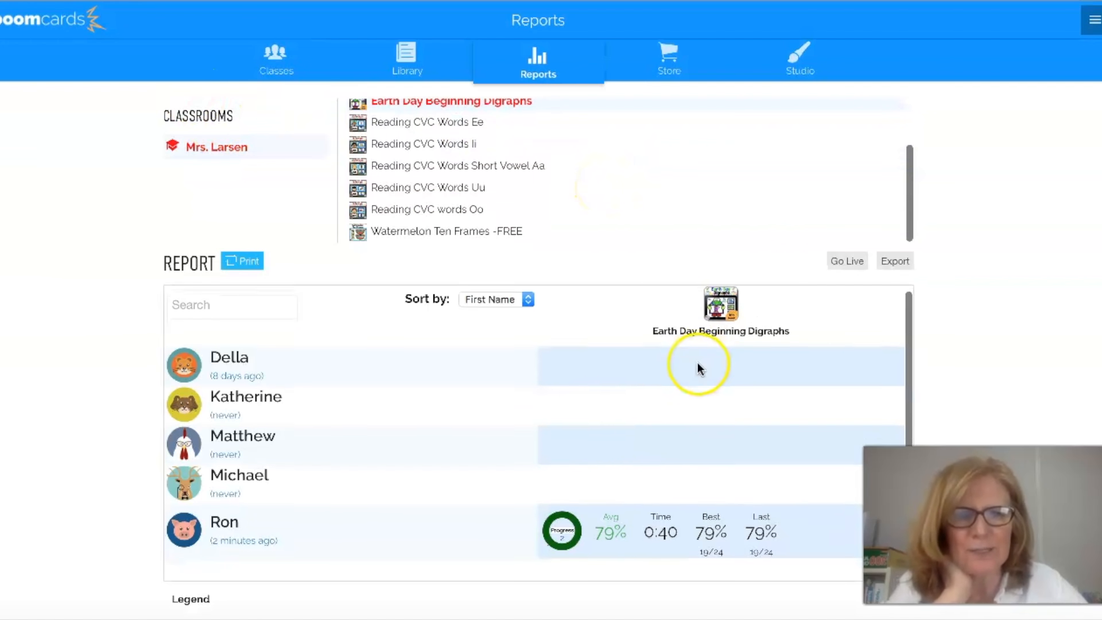
scroll(down, 3)
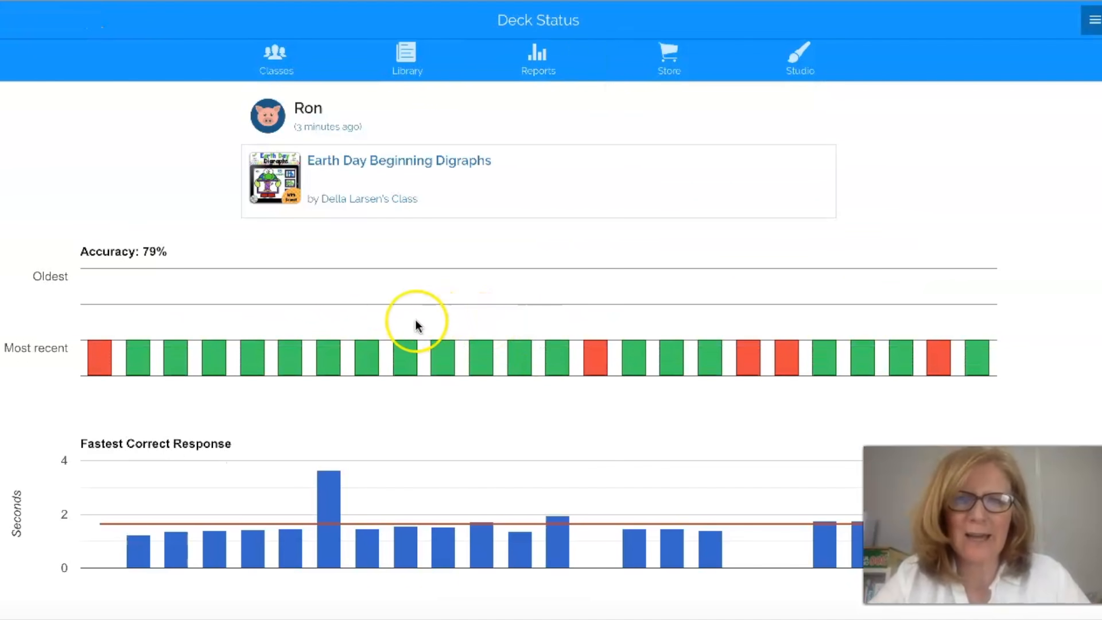
mouse_move(612, 358)
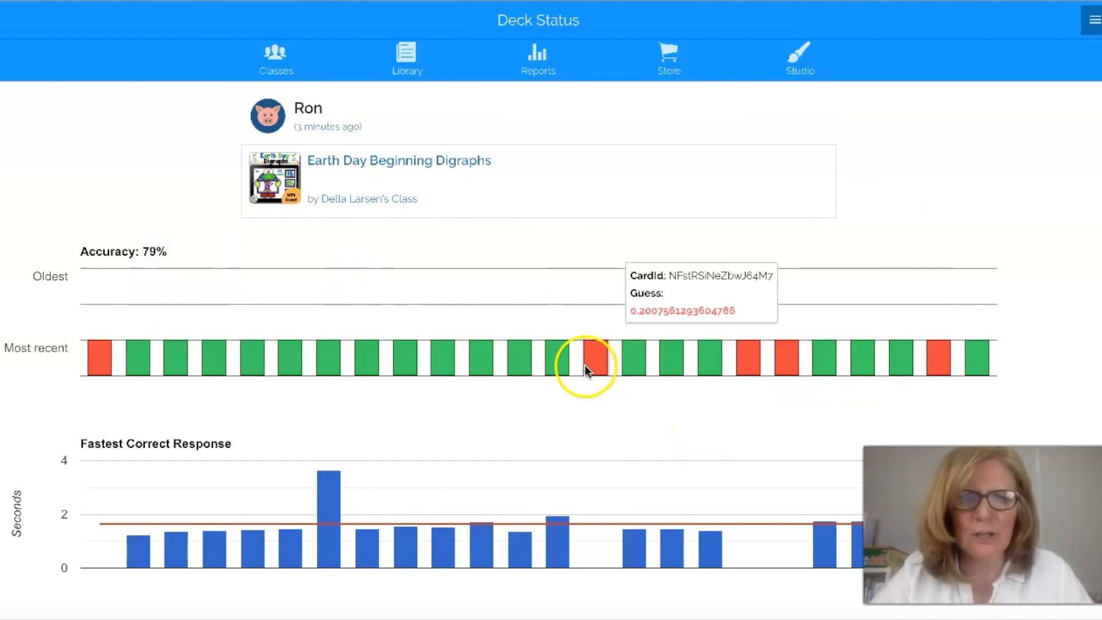
click(590, 362)
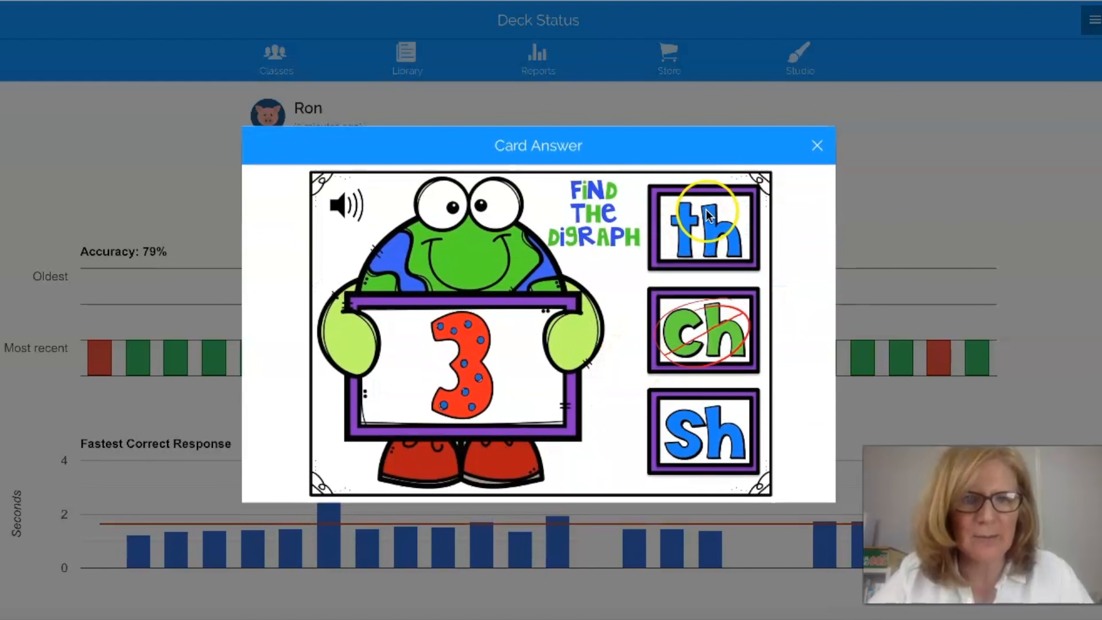
click(816, 145)
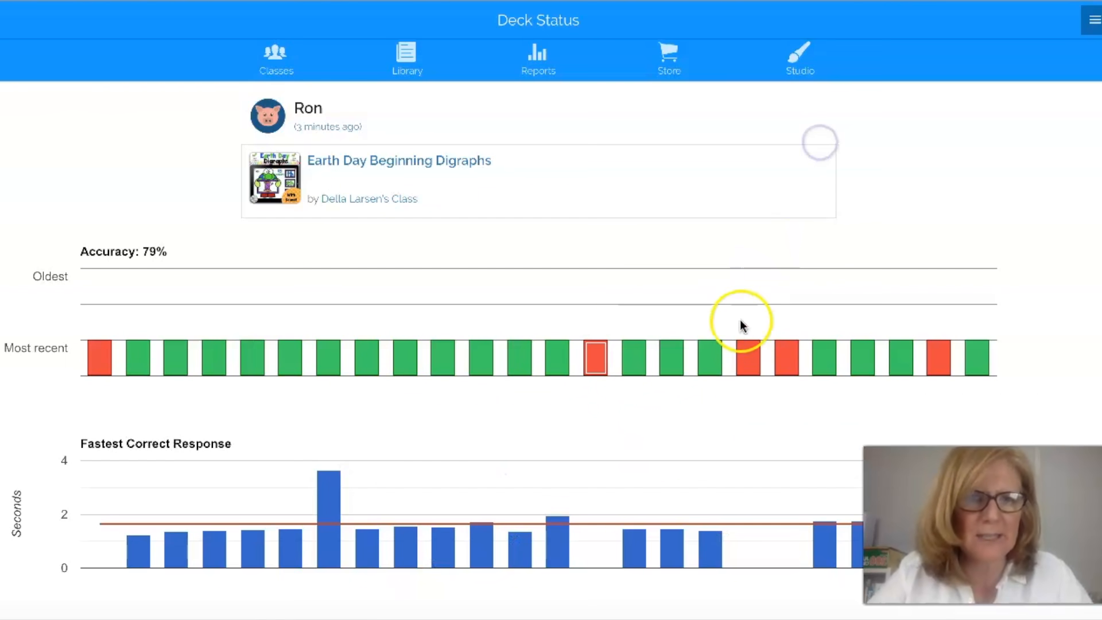
click(749, 360)
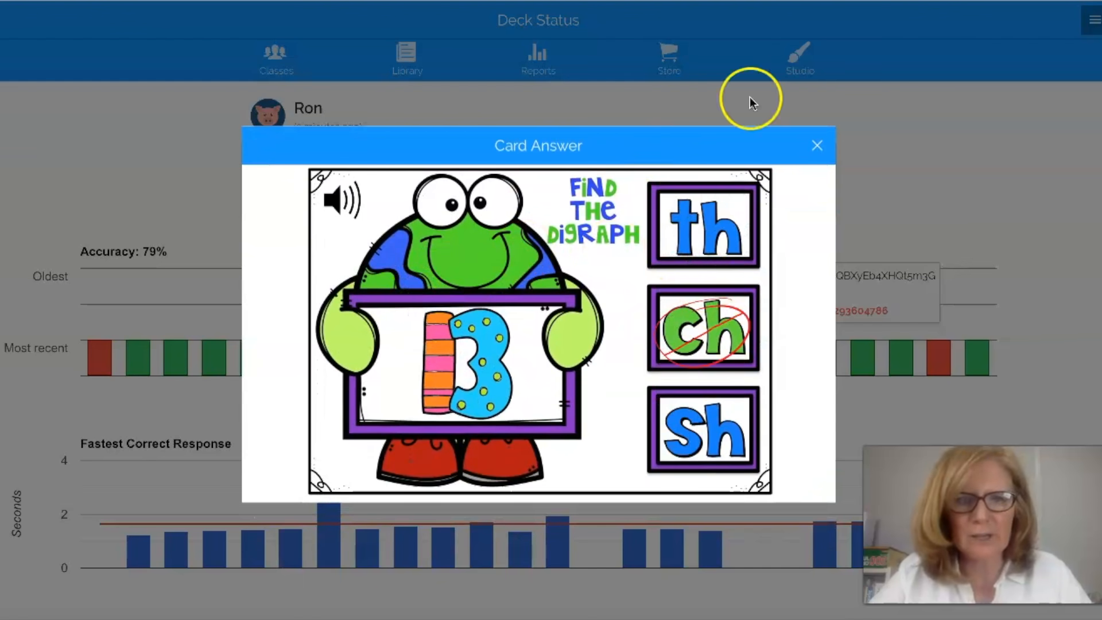
click(817, 145)
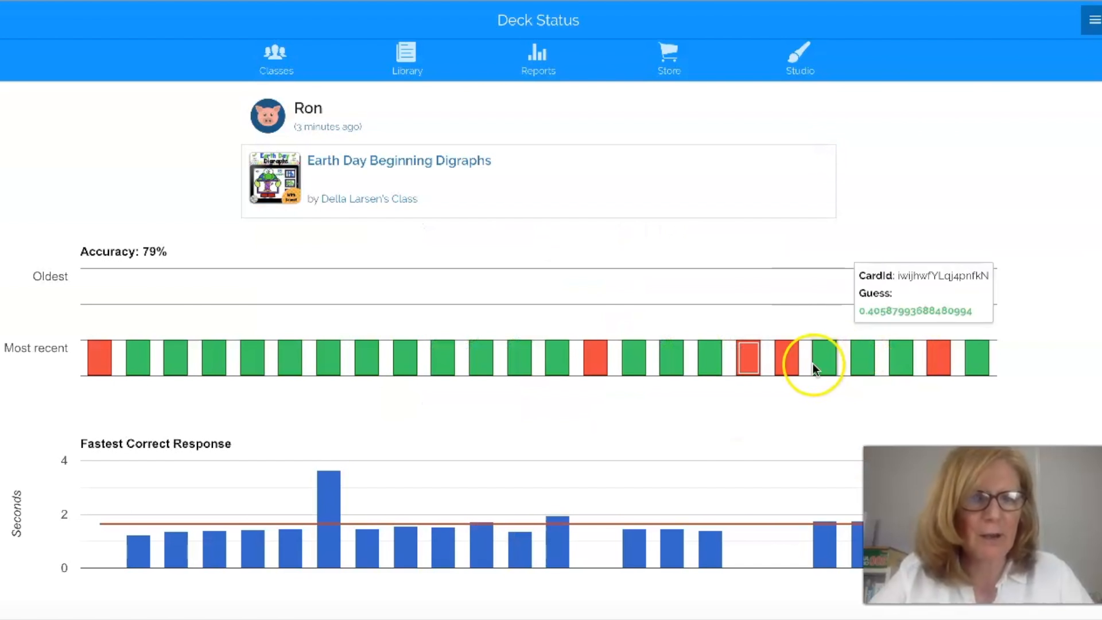
click(789, 358)
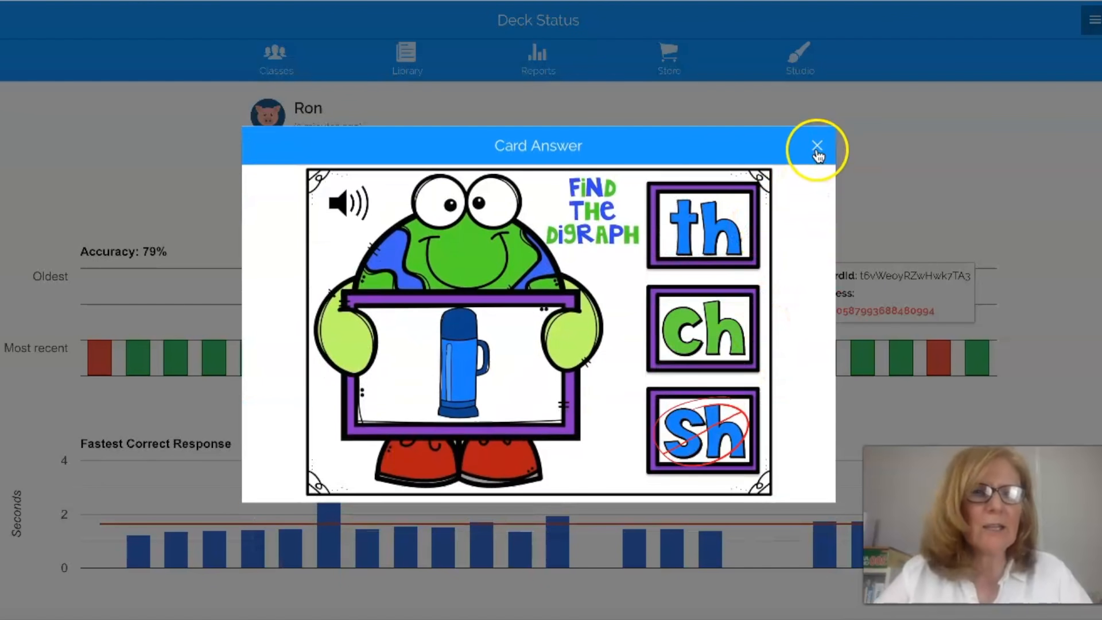
click(819, 142)
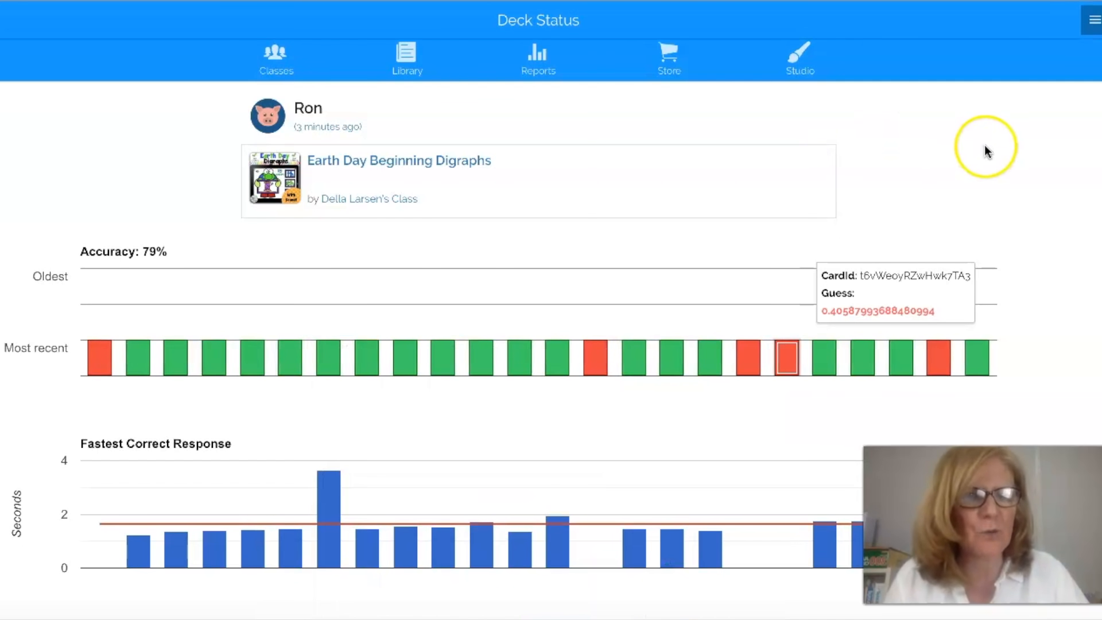